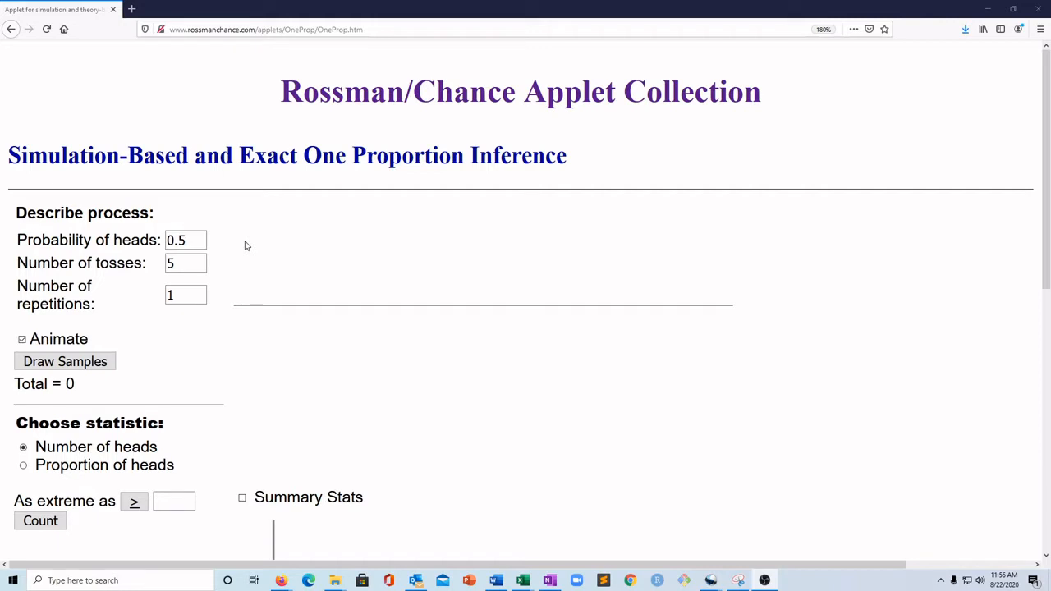
pyautogui.moveTo(357, 175)
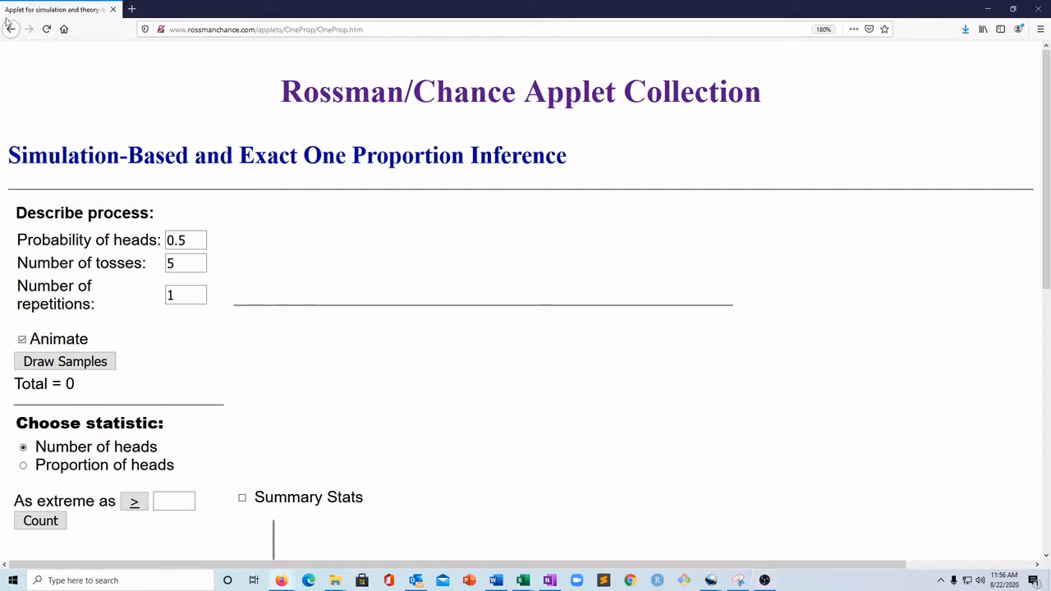
# - Go back to the Rossman/Chance applet index and open 'One proportion inference'
pyautogui.click(9, 37)
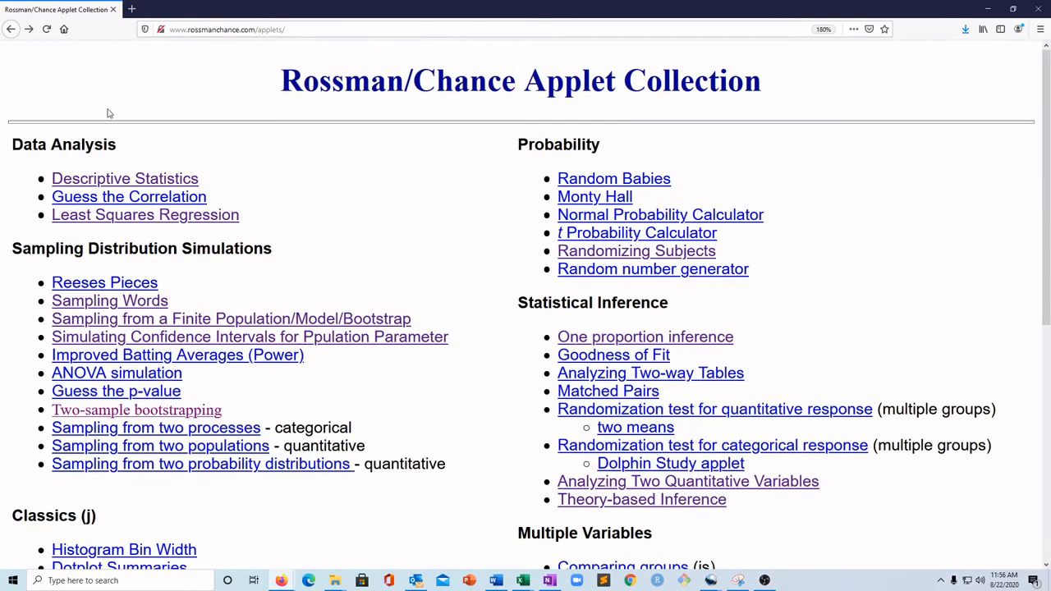
pyautogui.moveTo(634, 344)
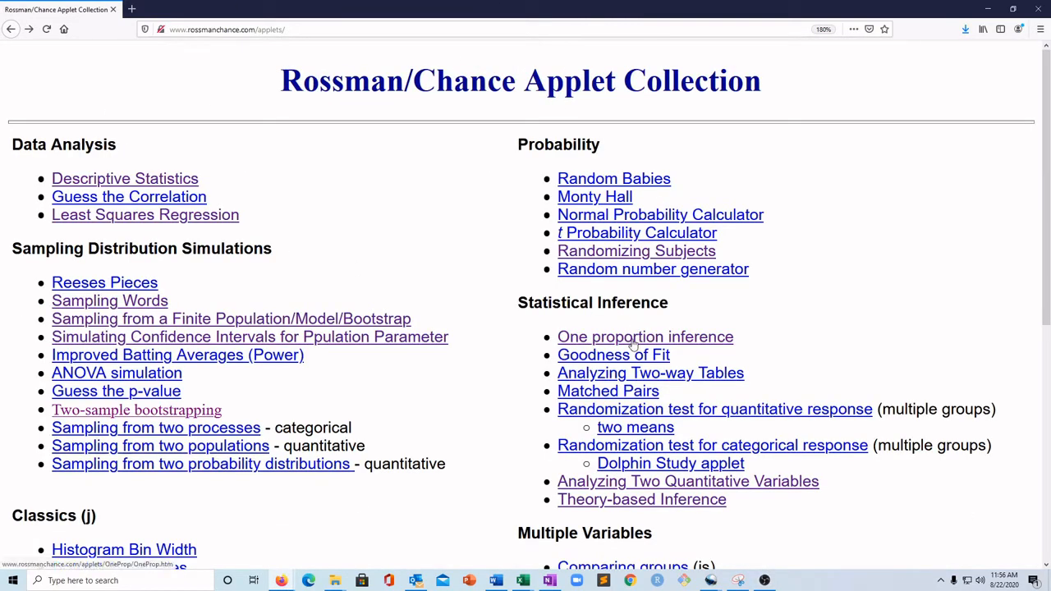
pyautogui.moveTo(682, 341)
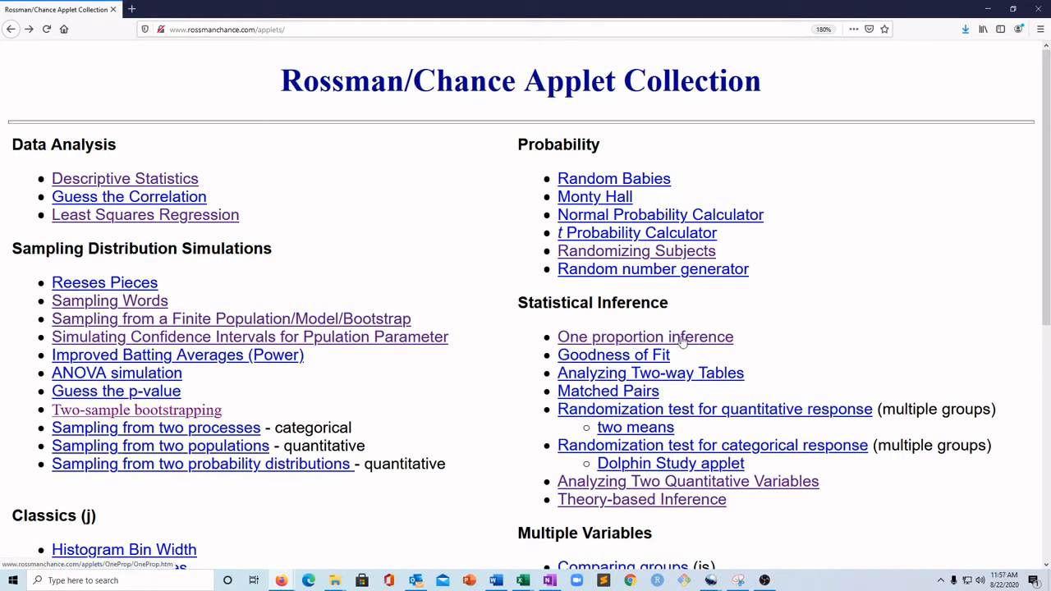
pyautogui.moveTo(659, 340)
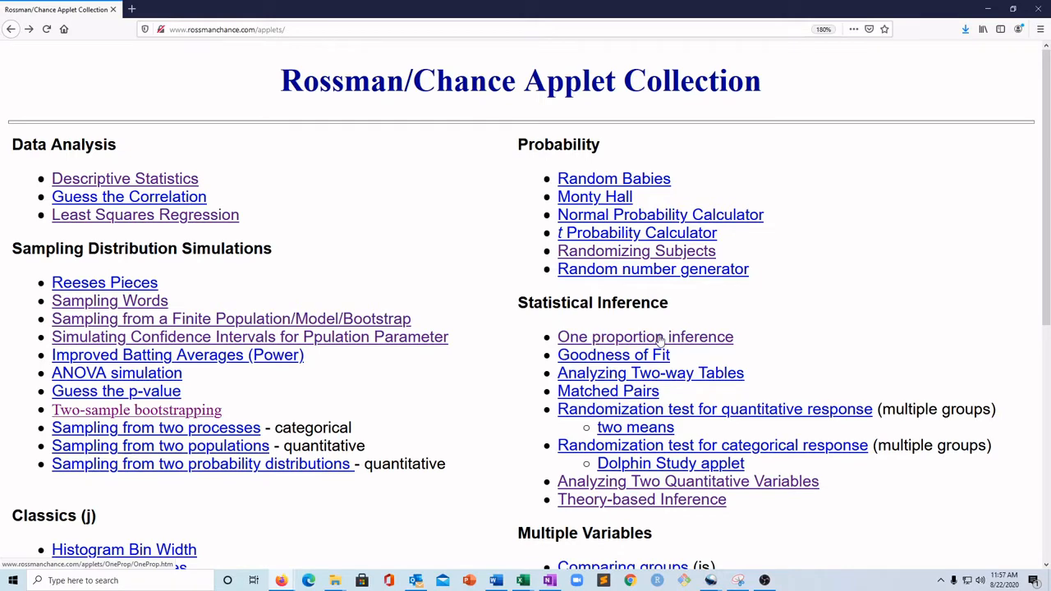
pyautogui.click(644, 337)
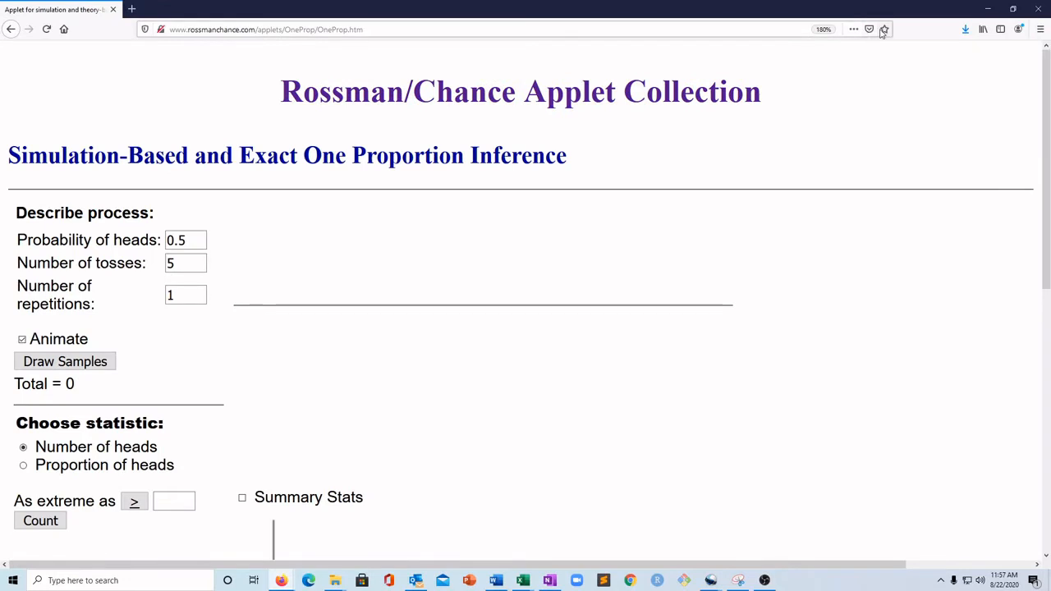
pyautogui.moveTo(246, 398)
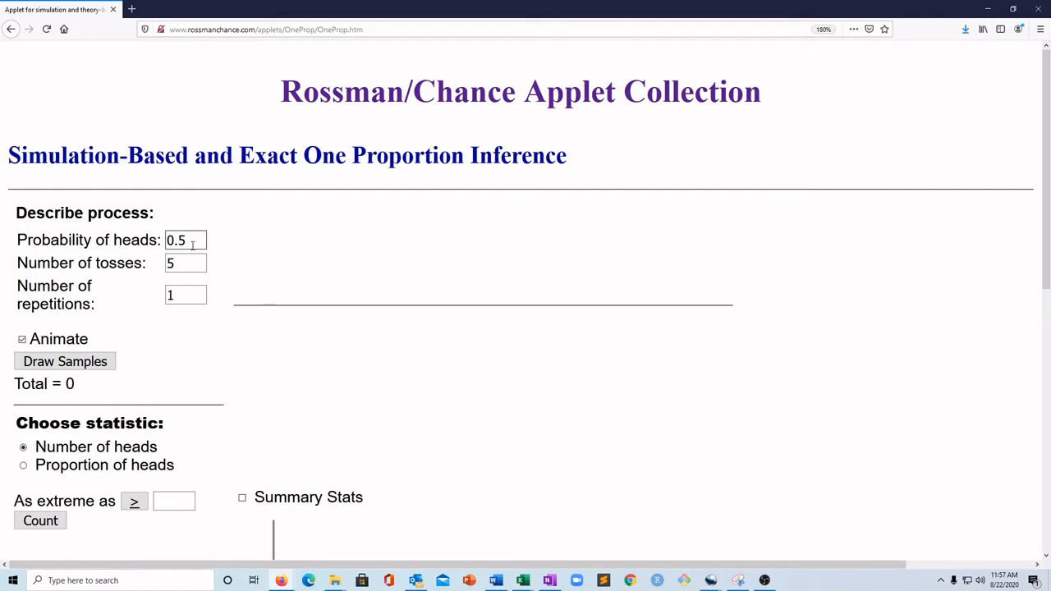
pyautogui.moveTo(202, 326)
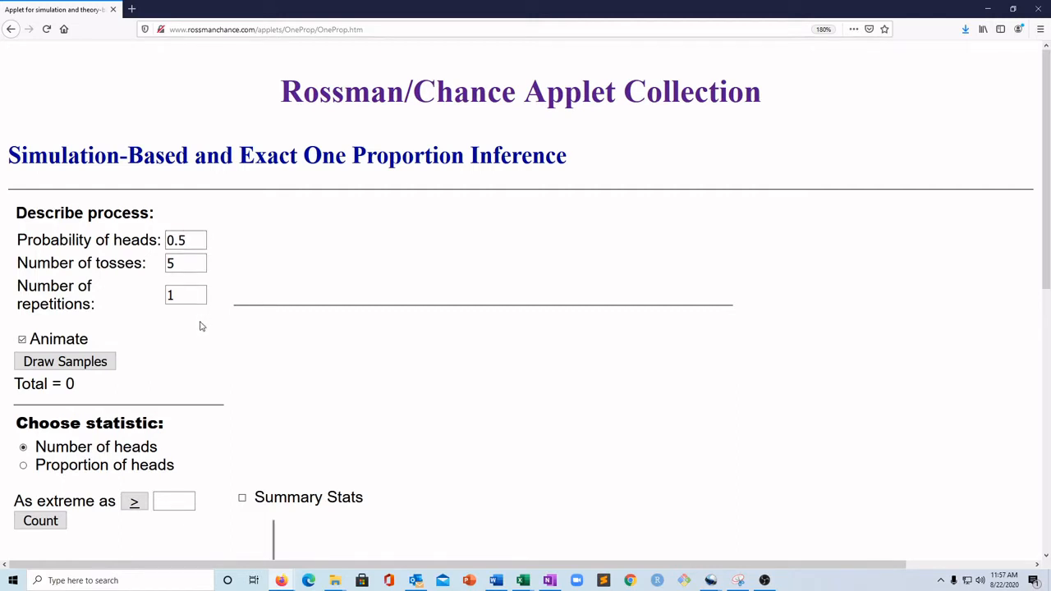
pyautogui.moveTo(191, 347)
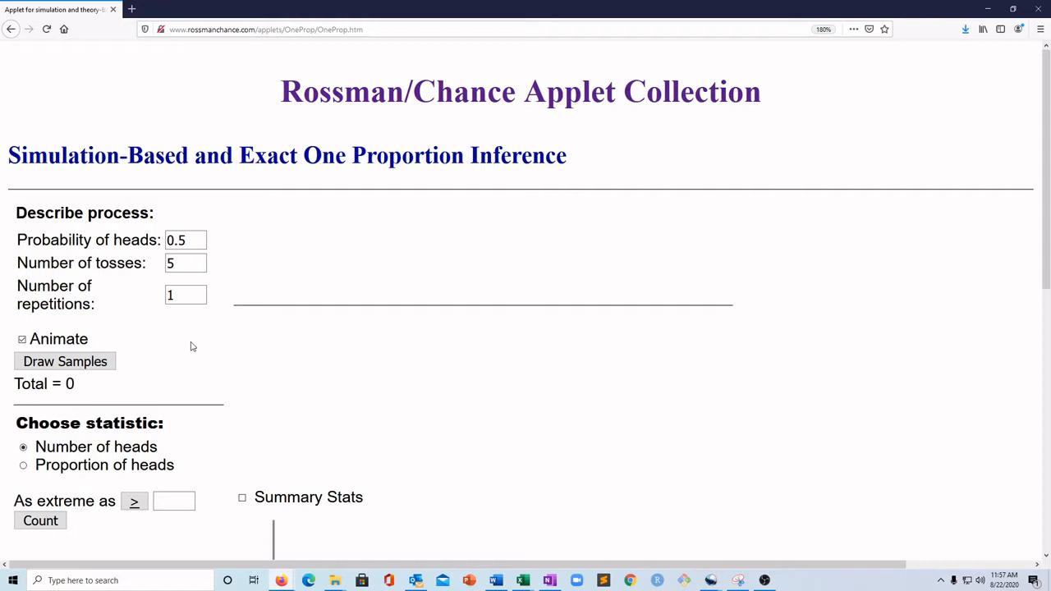
pyautogui.scroll(-3)
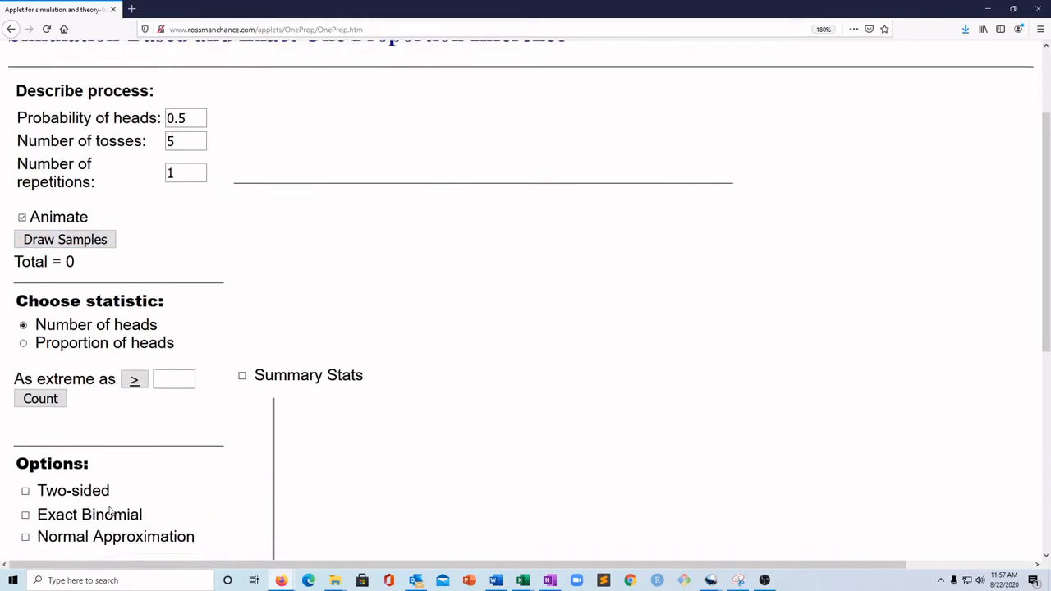
pyautogui.scroll(-3)
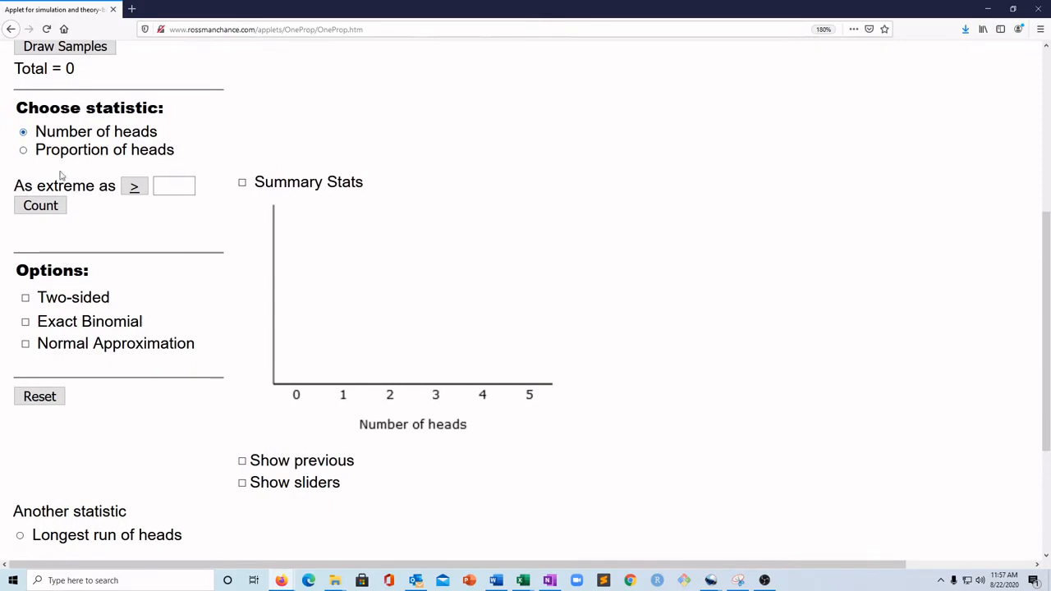
pyautogui.scroll(3)
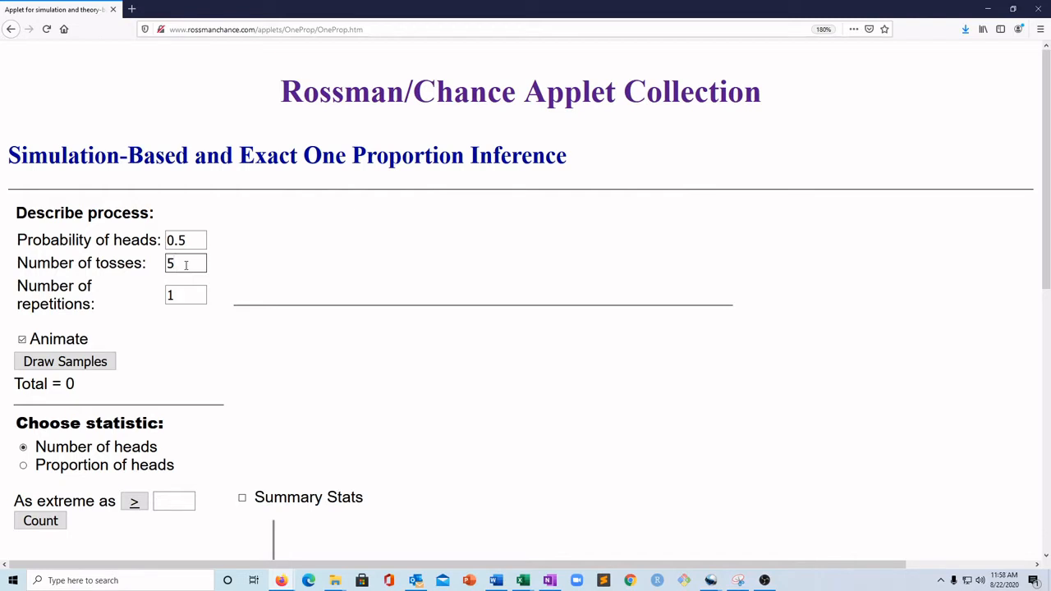
# - Set 25 tosses per sample and 100 repetitions
pyautogui.write('25')
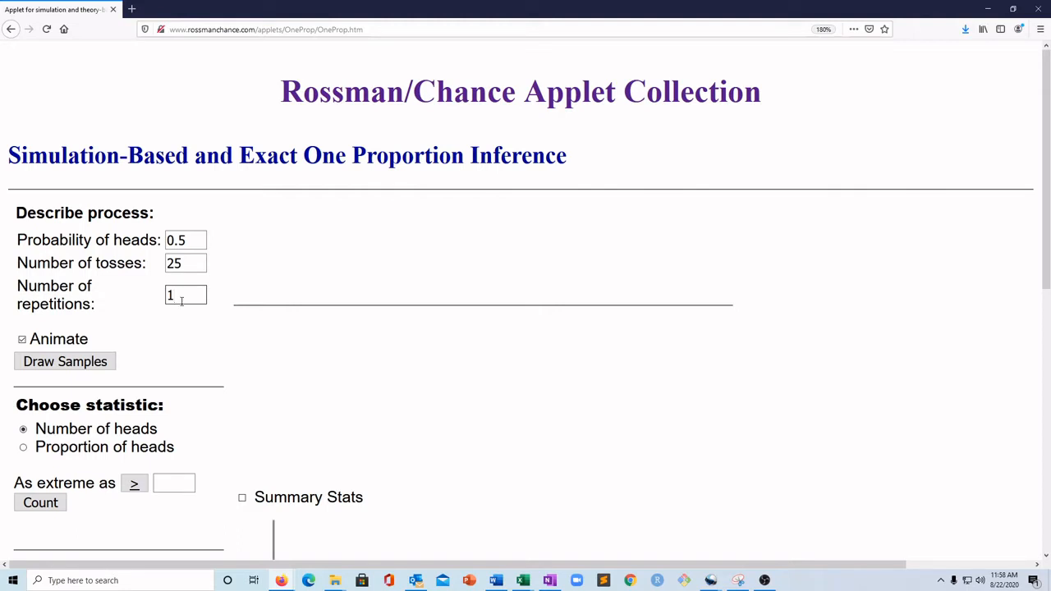
pyautogui.write('100')
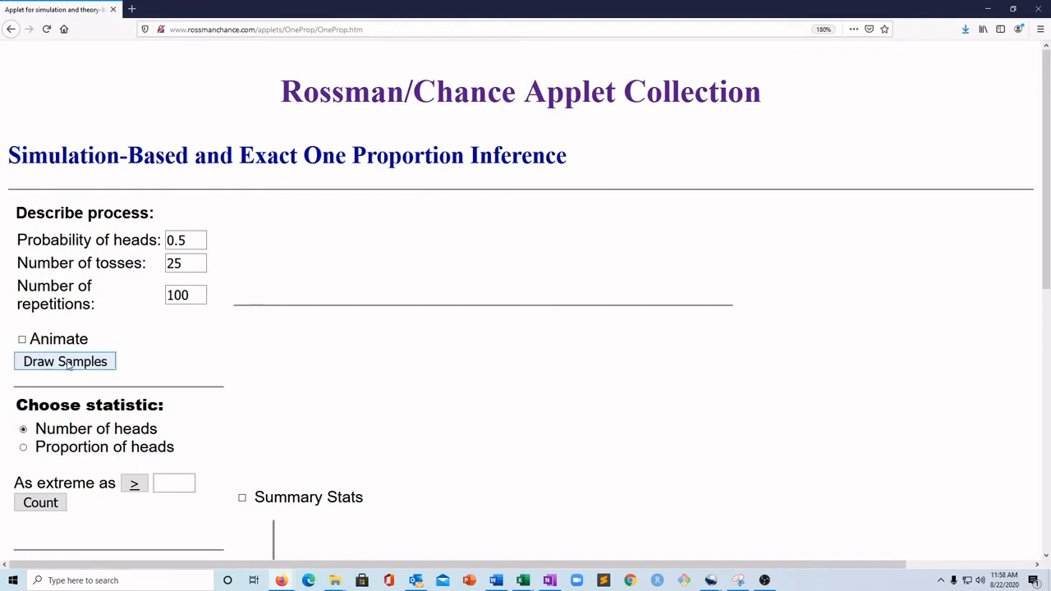
# - Draw 100 samples of 25 tosses and view the number-of-heads dotplot centred near 12
pyautogui.click(65, 362)
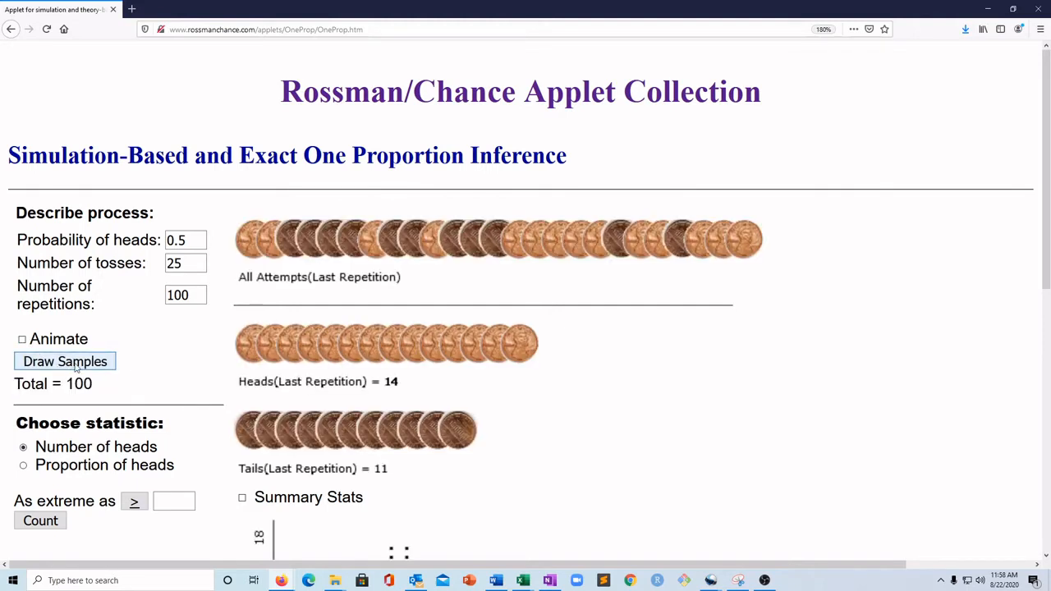
pyautogui.scroll(-3)
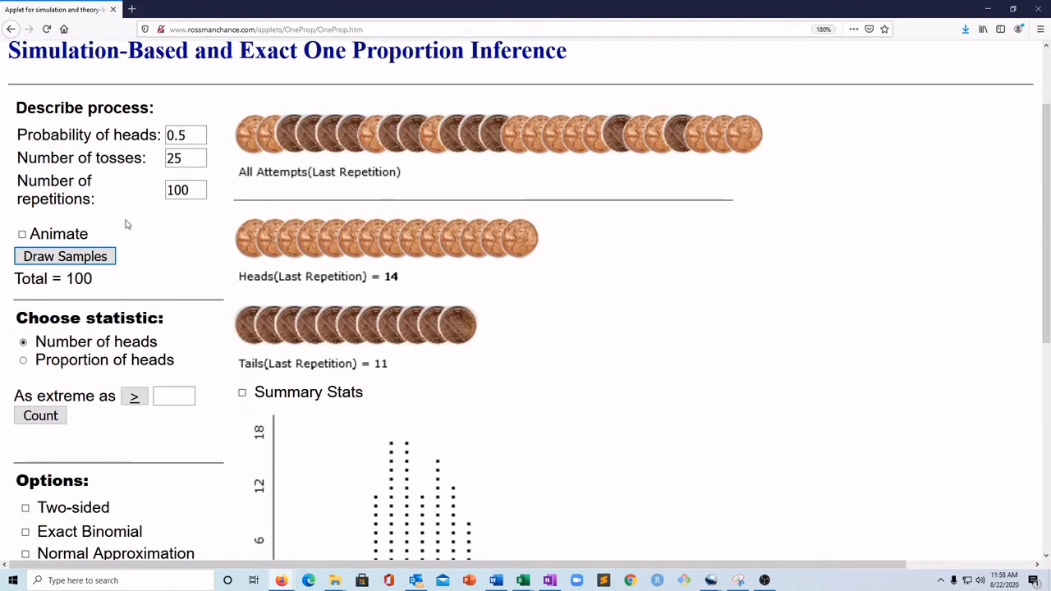
pyautogui.scroll(-3)
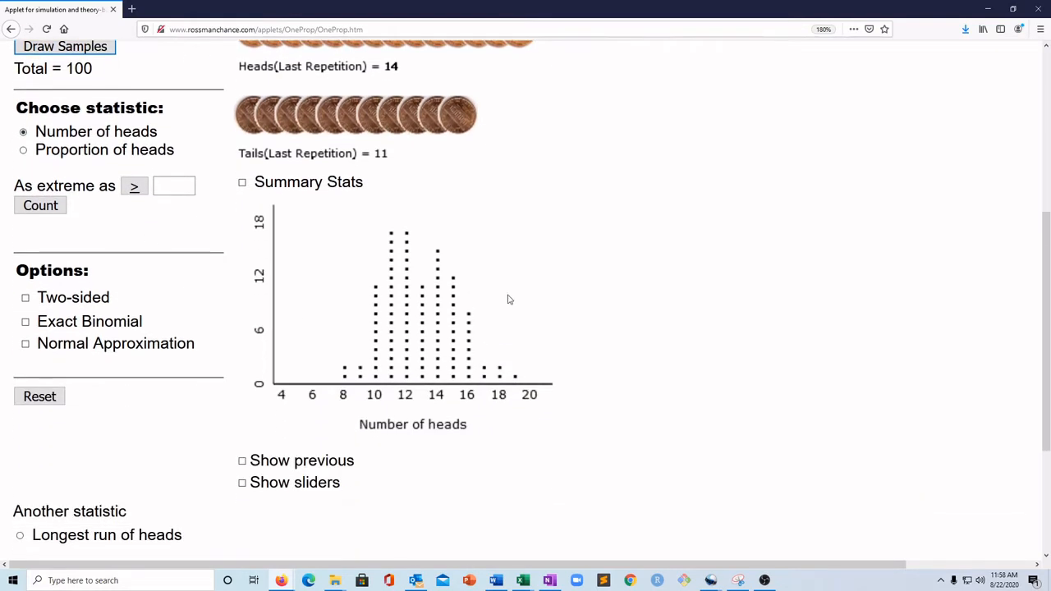
pyautogui.moveTo(460, 441)
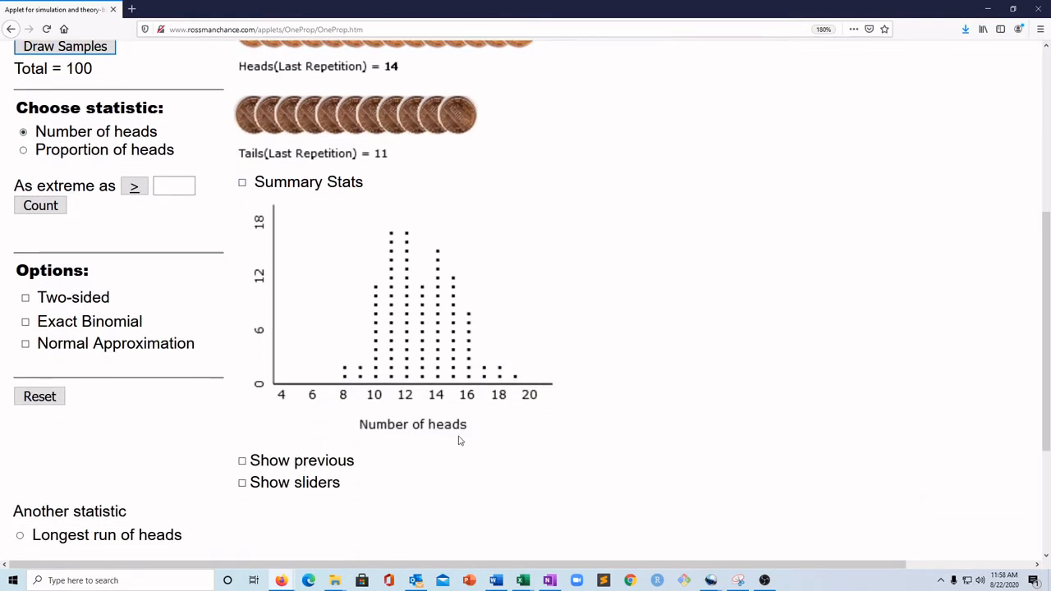
pyautogui.moveTo(436, 443)
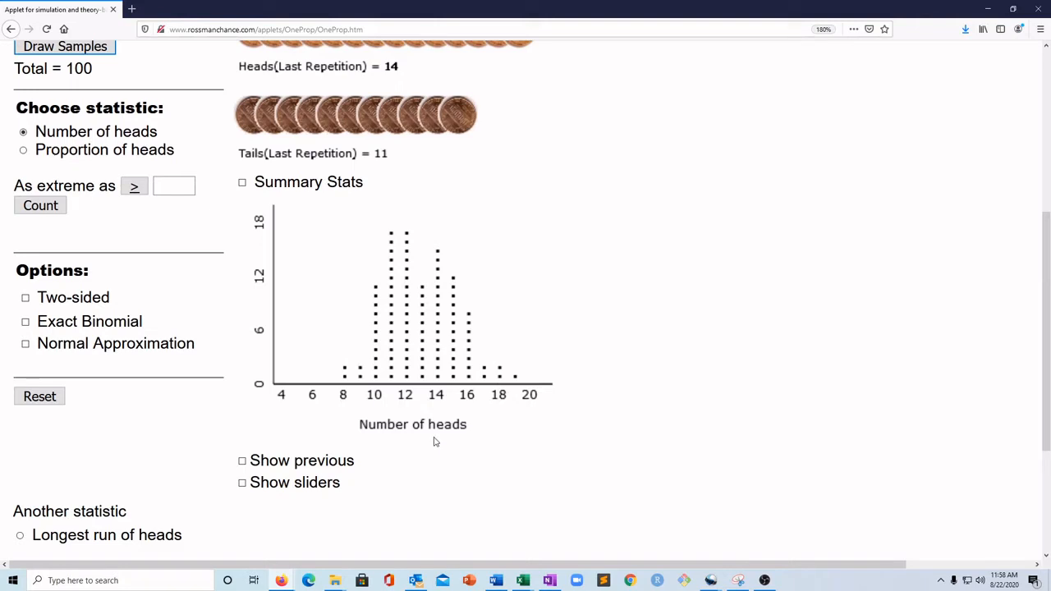
pyautogui.moveTo(418, 347)
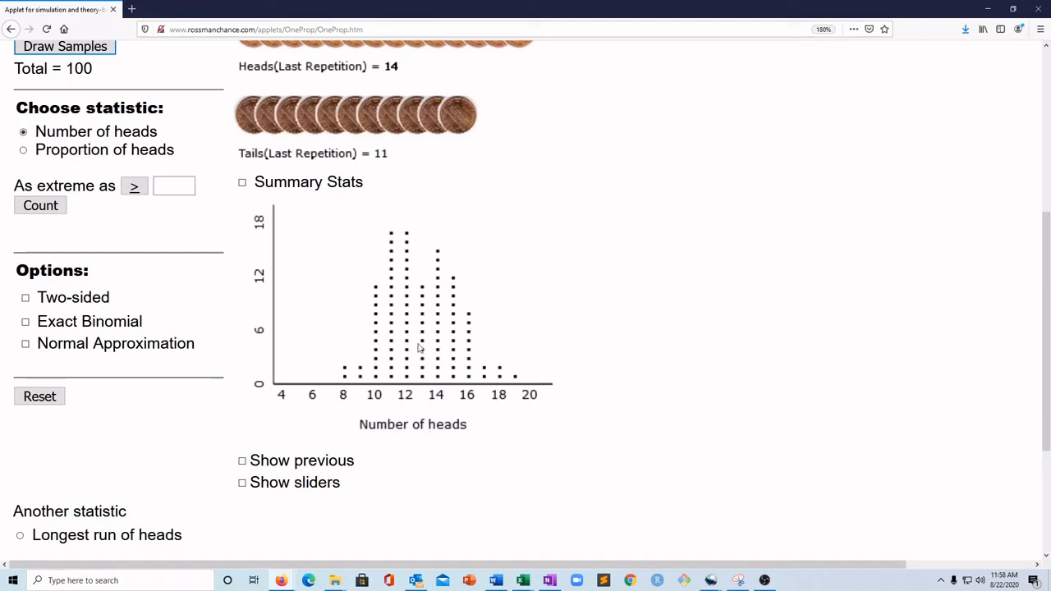
pyautogui.moveTo(591, 345)
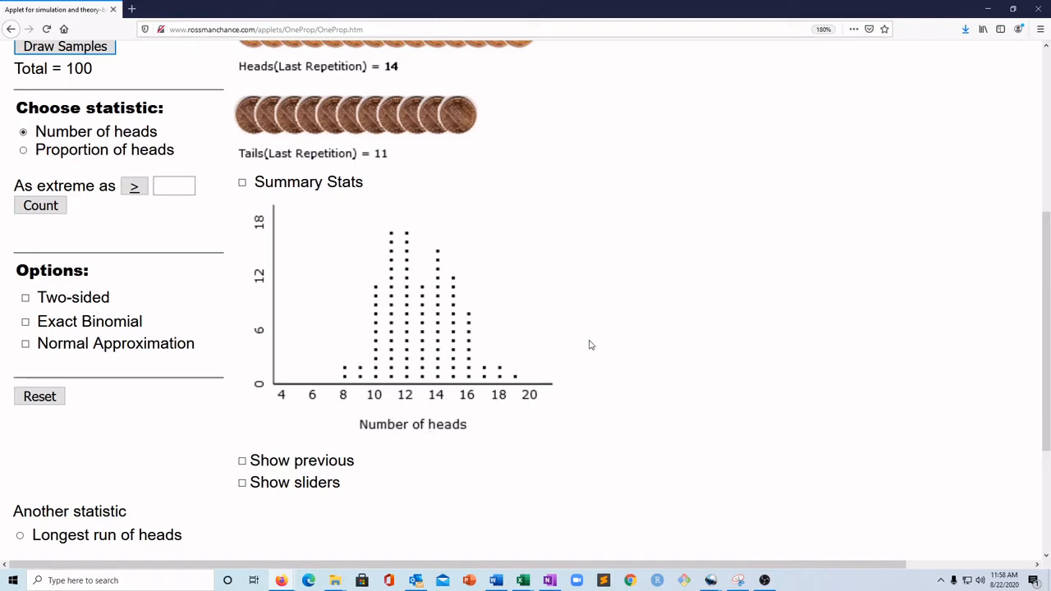
pyautogui.moveTo(394, 226)
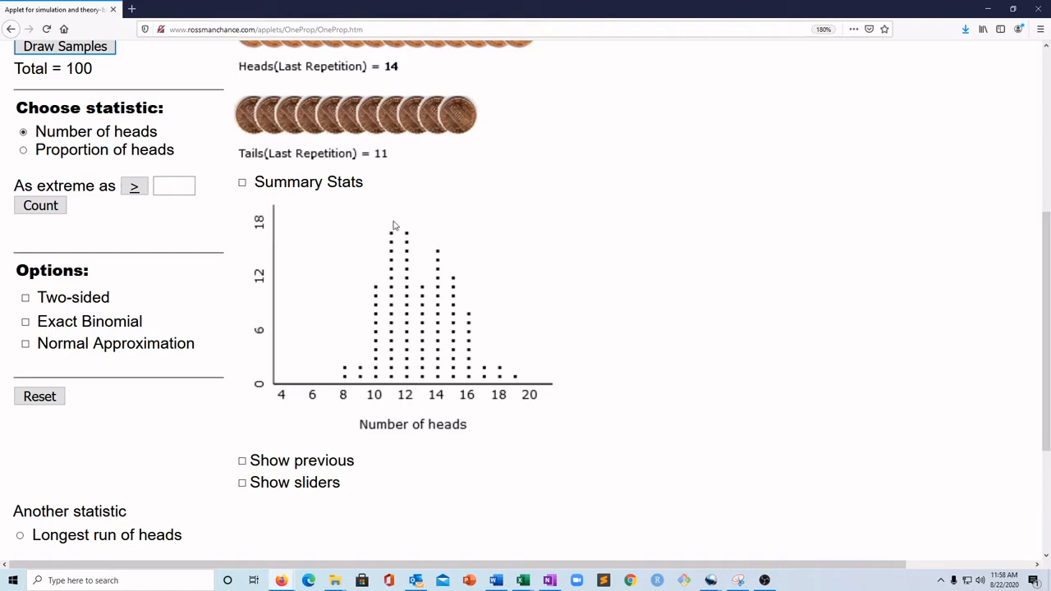
pyautogui.moveTo(391, 236)
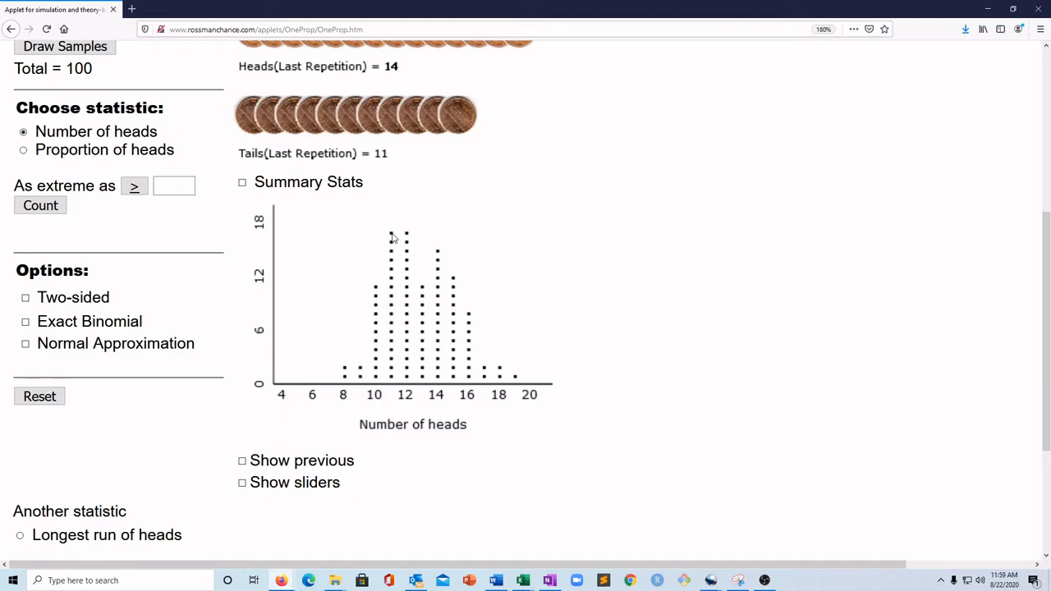
pyautogui.moveTo(395, 308)
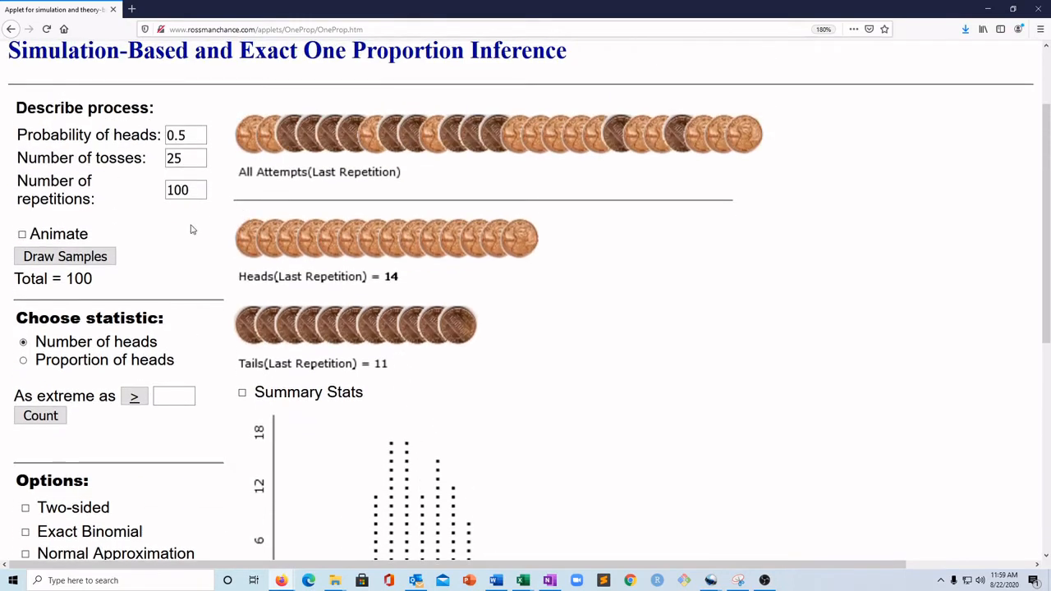
pyautogui.moveTo(282, 318)
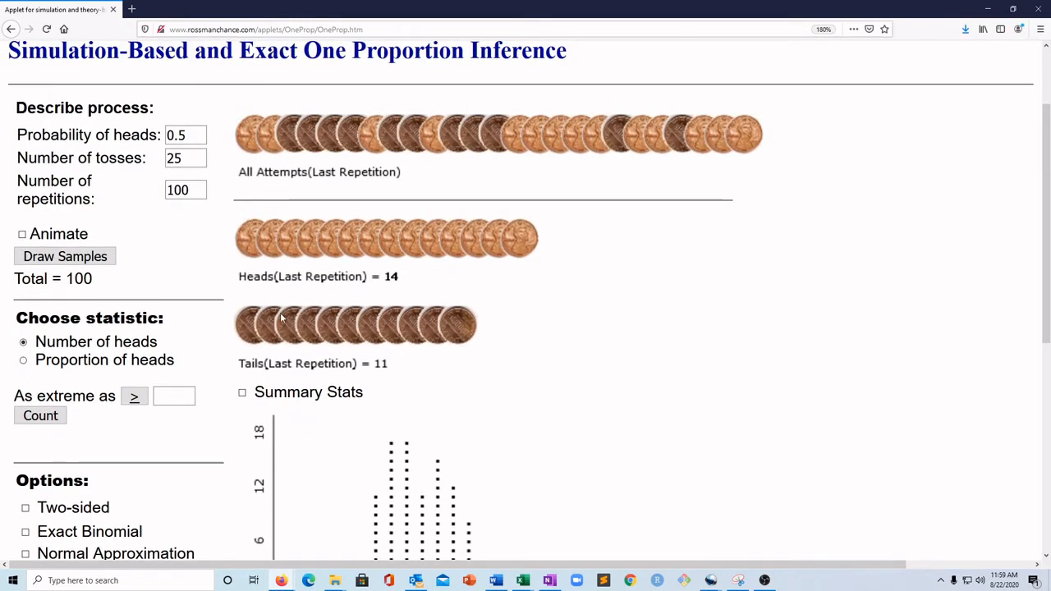
pyautogui.scroll(-3)
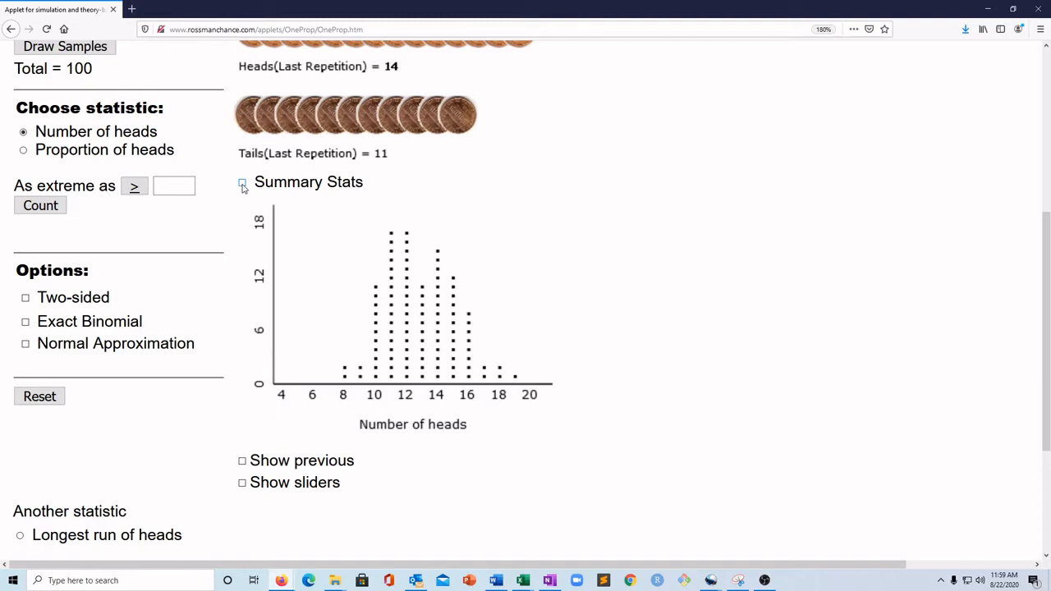
pyautogui.click(242, 182)
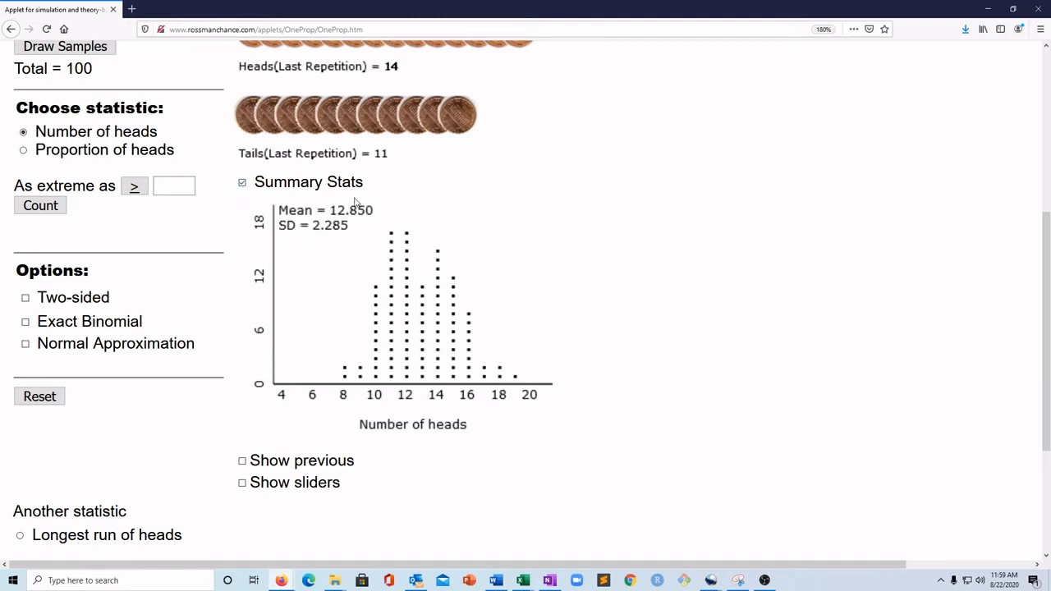
pyautogui.moveTo(342, 212)
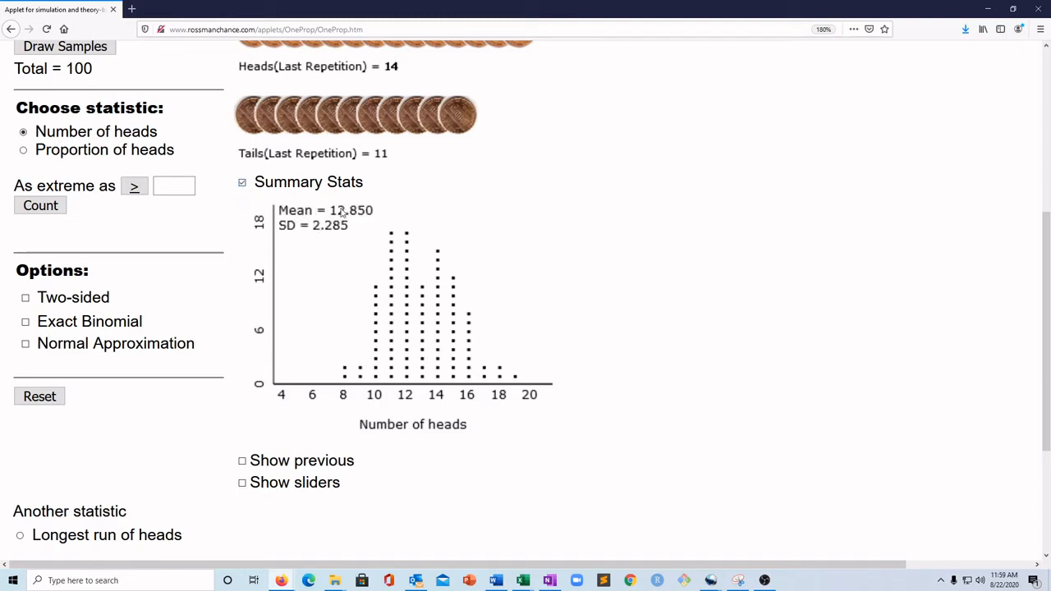
pyautogui.moveTo(318, 220)
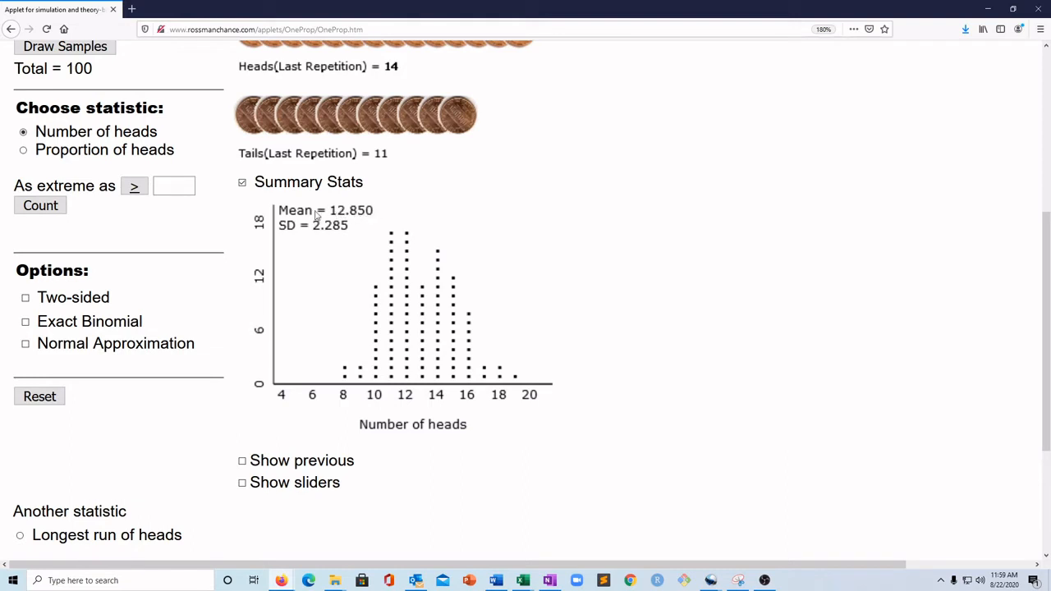
pyautogui.moveTo(362, 216)
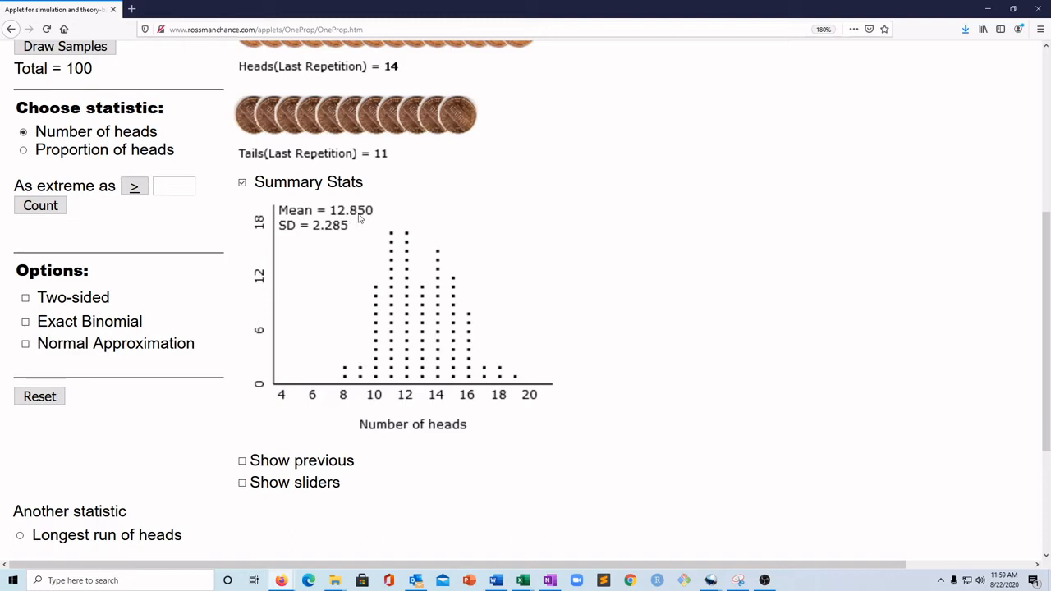
pyautogui.moveTo(387, 255)
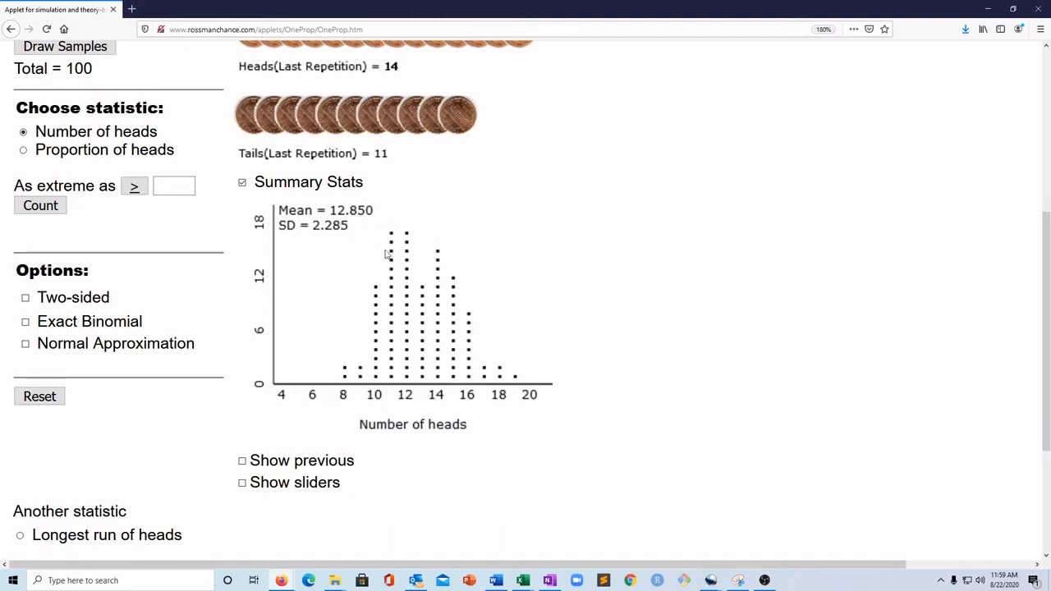
pyautogui.moveTo(346, 222)
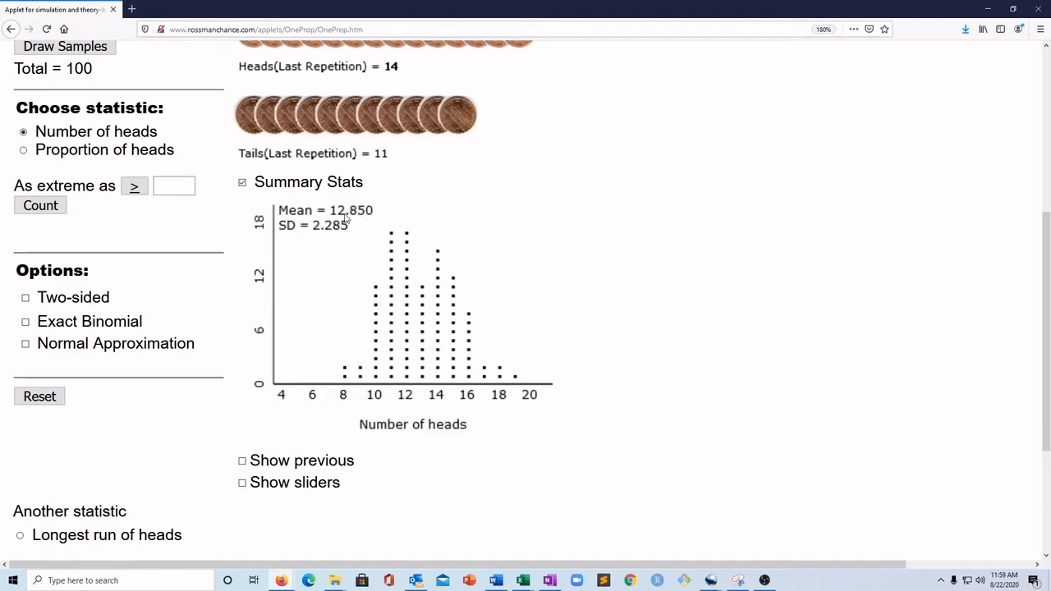
pyautogui.moveTo(358, 215)
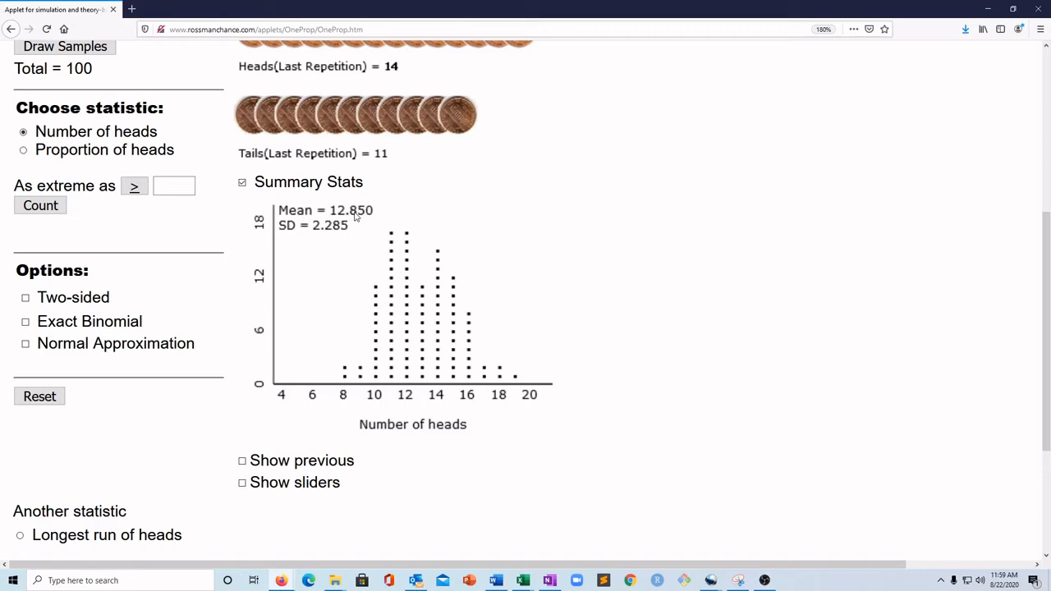
pyautogui.scroll(3)
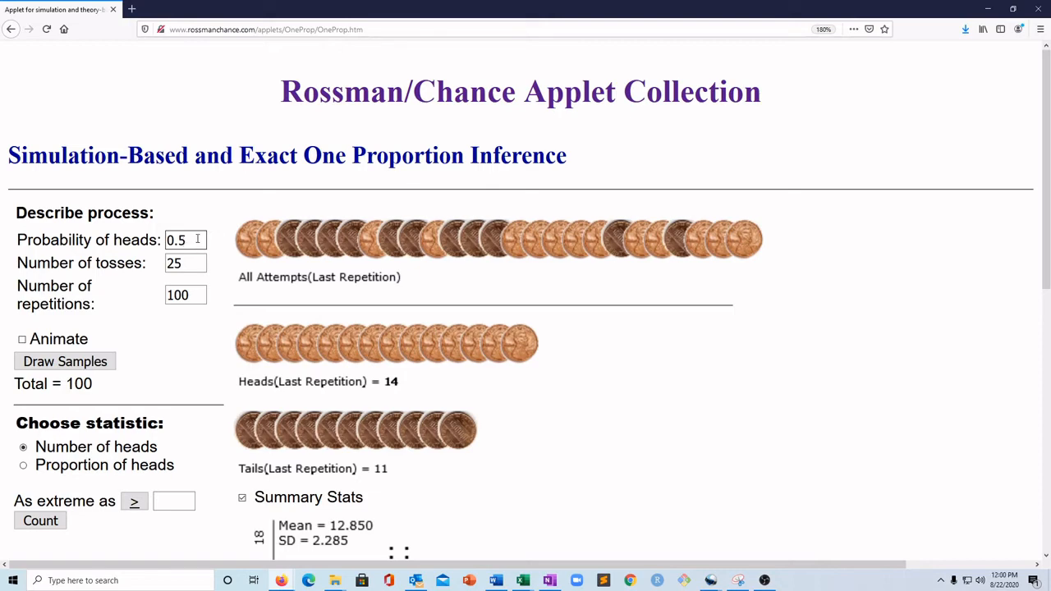
pyautogui.scroll(-3)
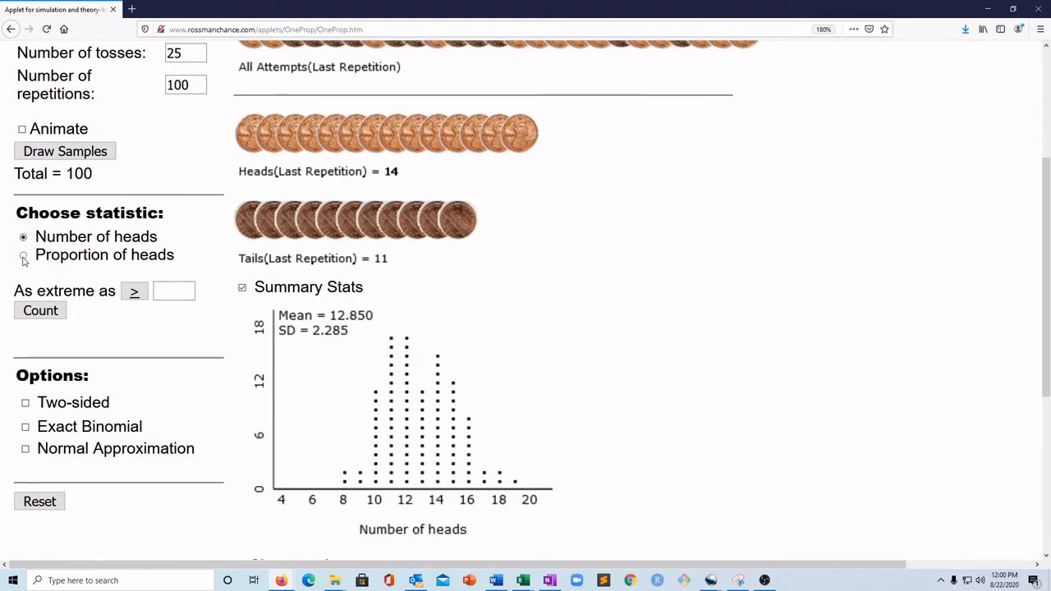
# - Plot proportion of heads instead of counts, giving mean 0.514 and SD 0.091
pyautogui.click(24, 254)
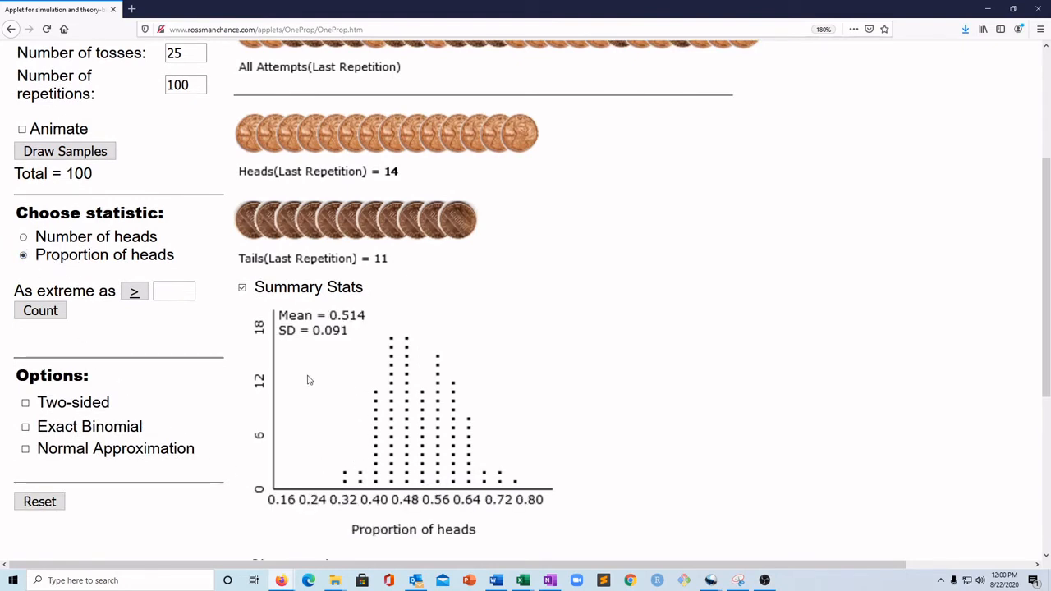
pyautogui.moveTo(428, 518)
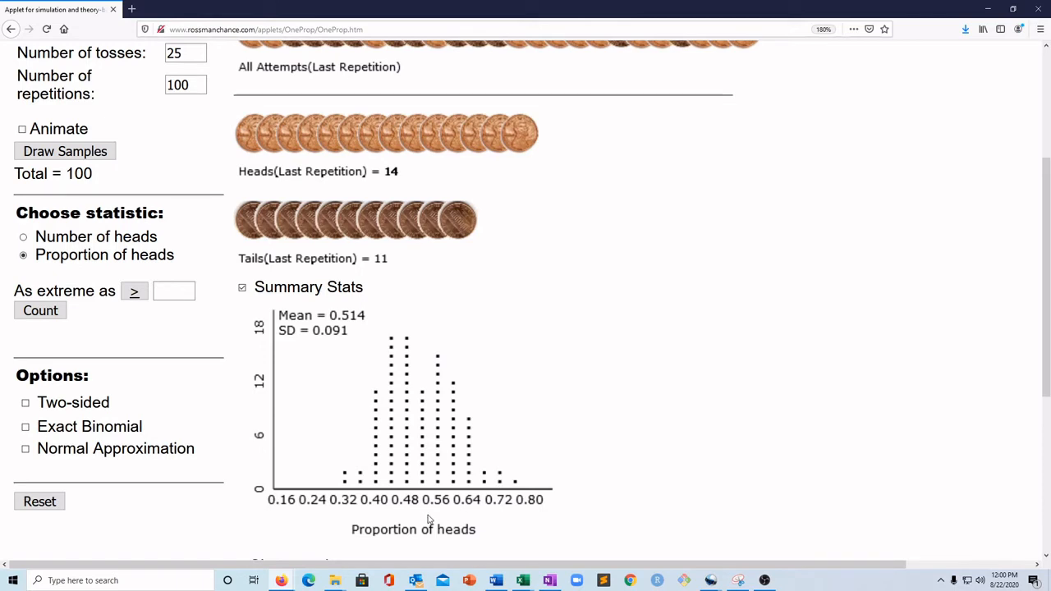
pyautogui.moveTo(429, 509)
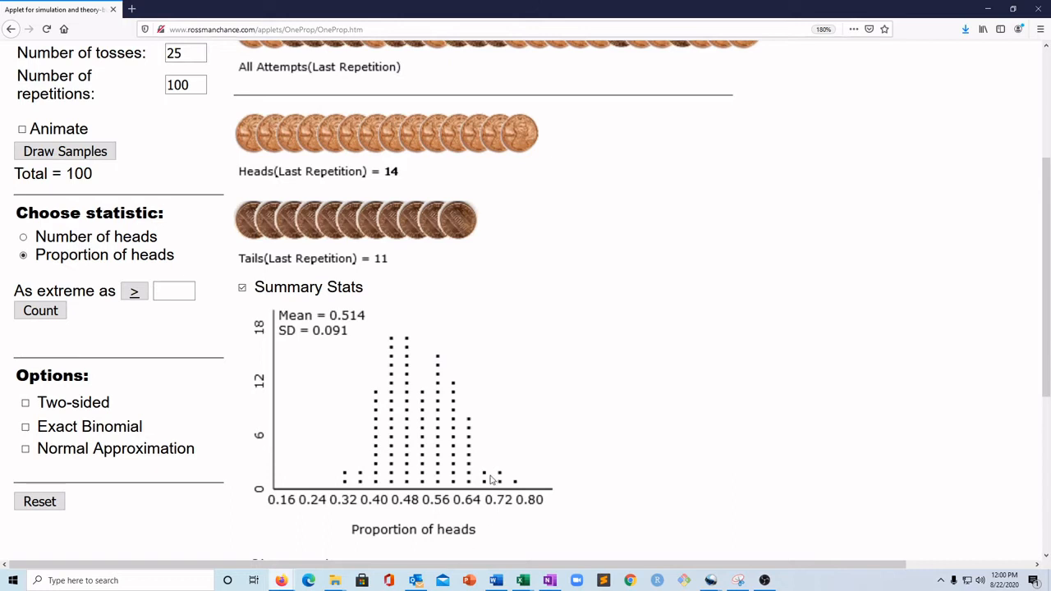
pyautogui.click(23, 237)
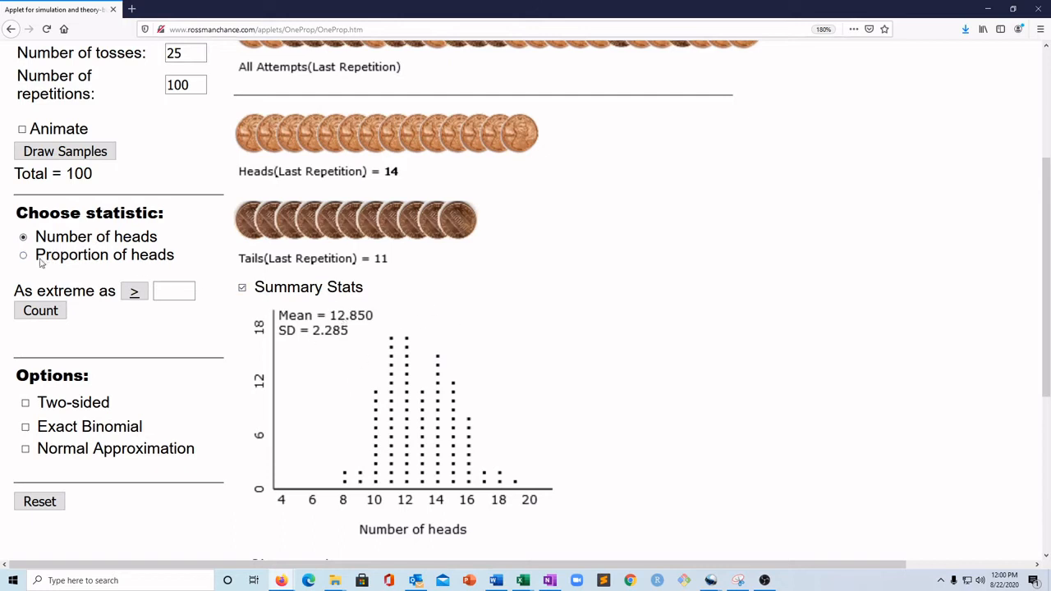
pyautogui.click(23, 255)
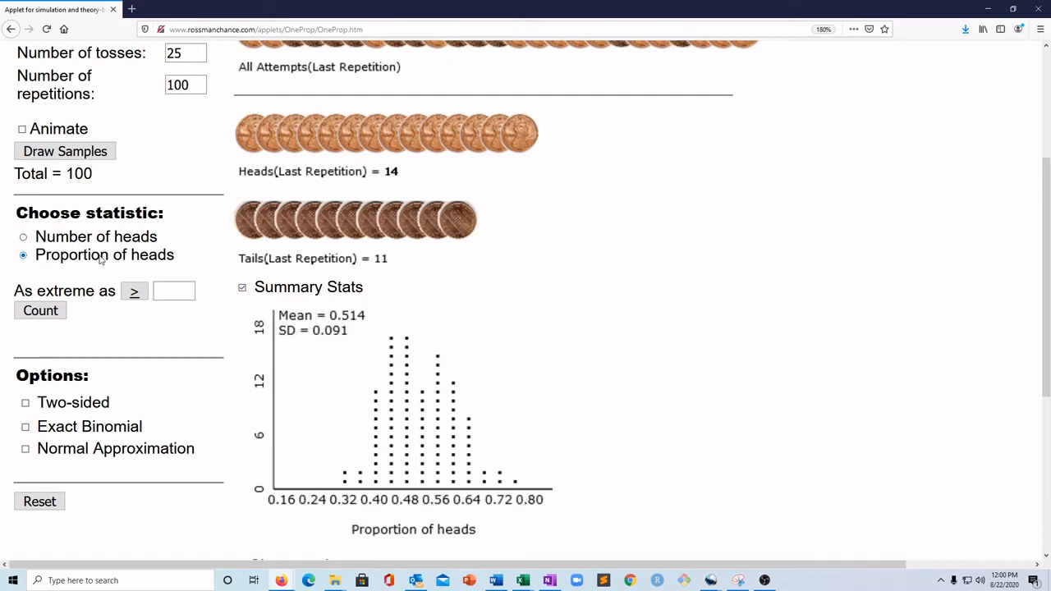
pyautogui.moveTo(119, 267)
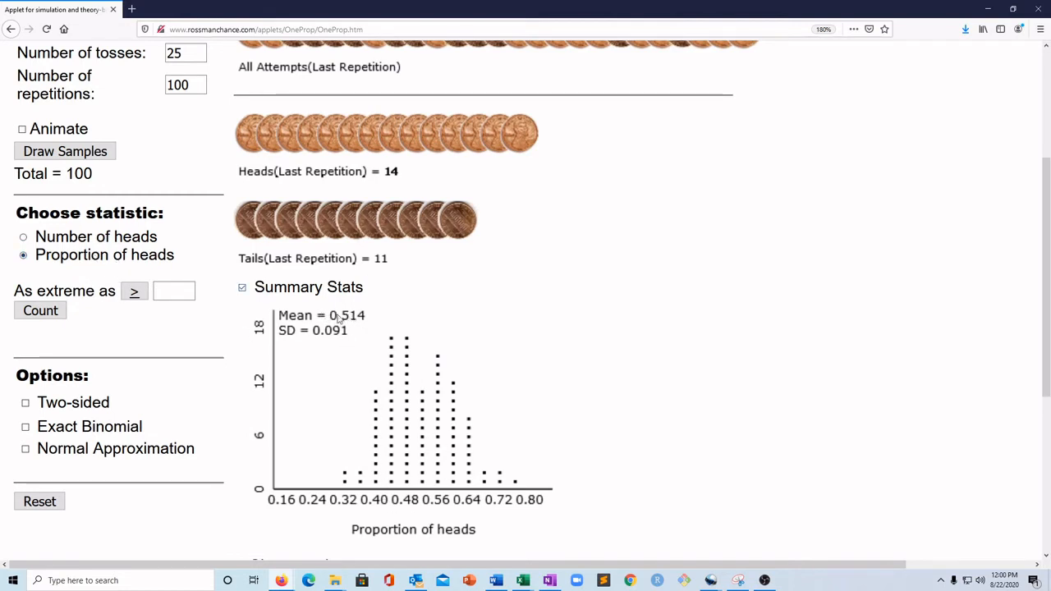
pyautogui.moveTo(357, 494)
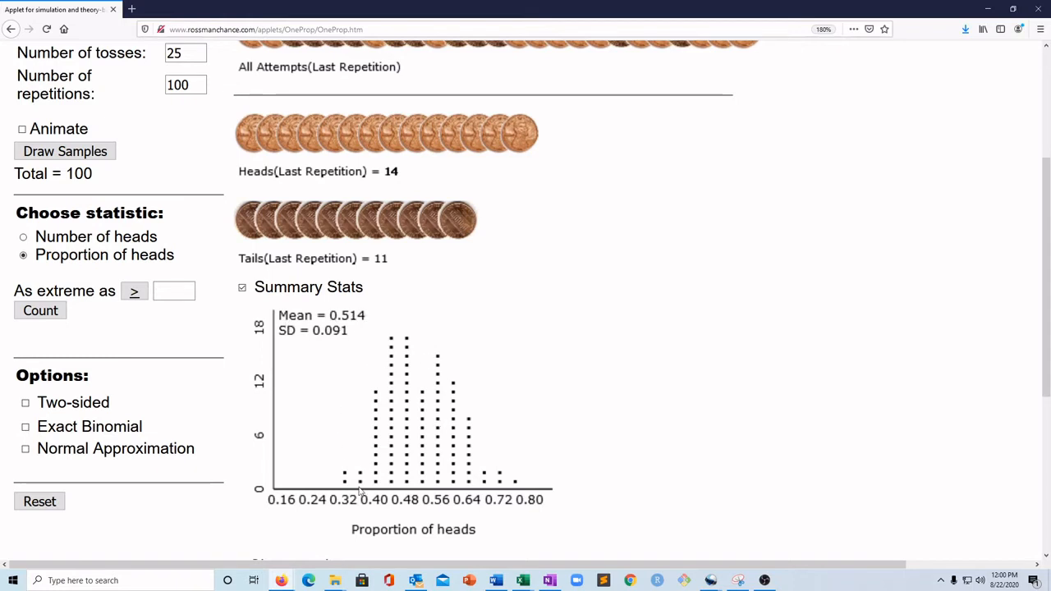
pyautogui.moveTo(402, 476)
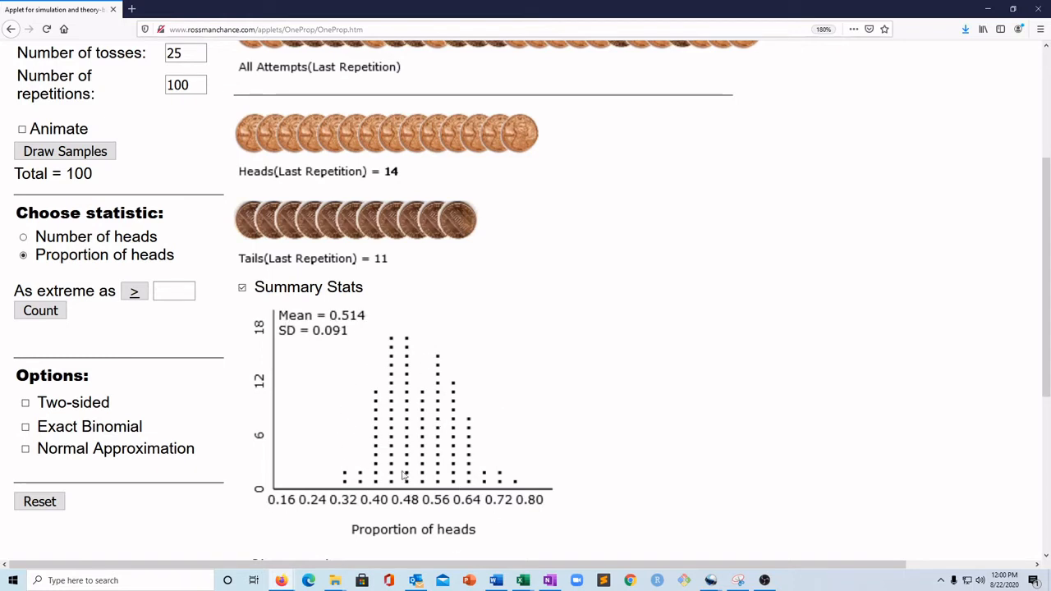
pyautogui.moveTo(394, 356)
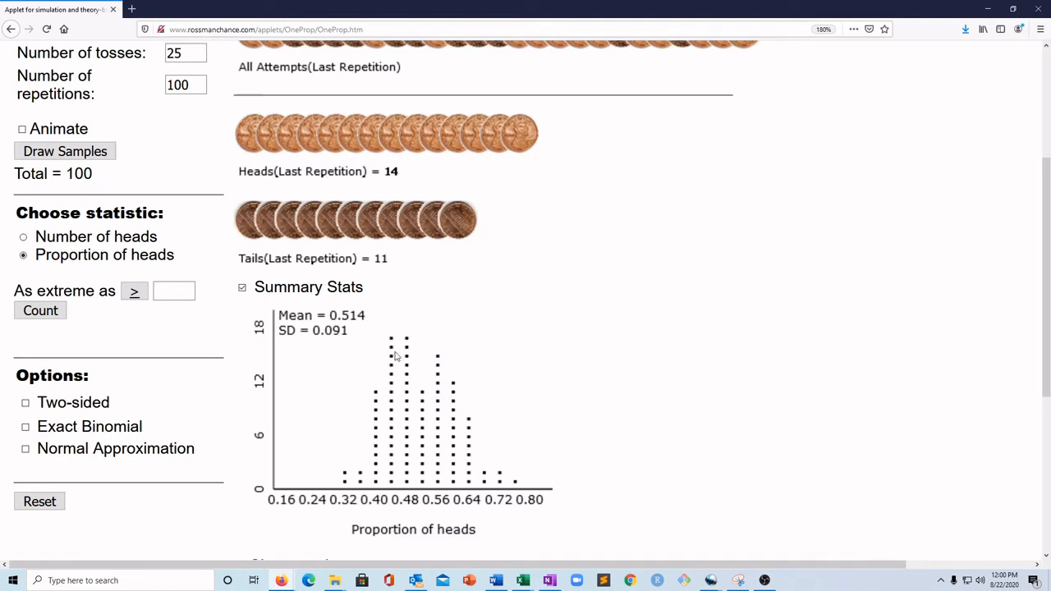
pyautogui.moveTo(361, 334)
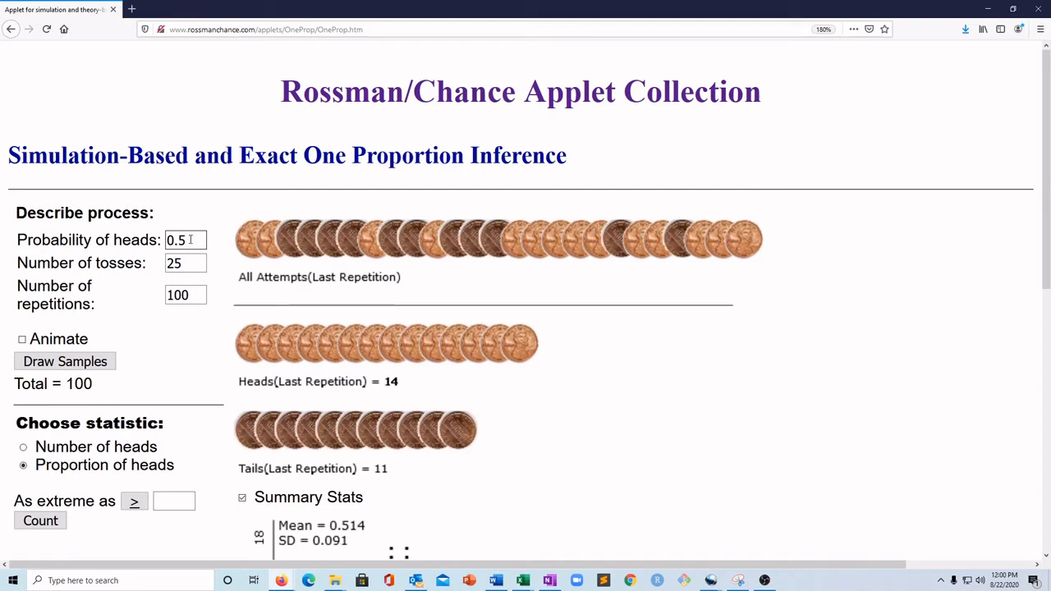
pyautogui.scroll(-3)
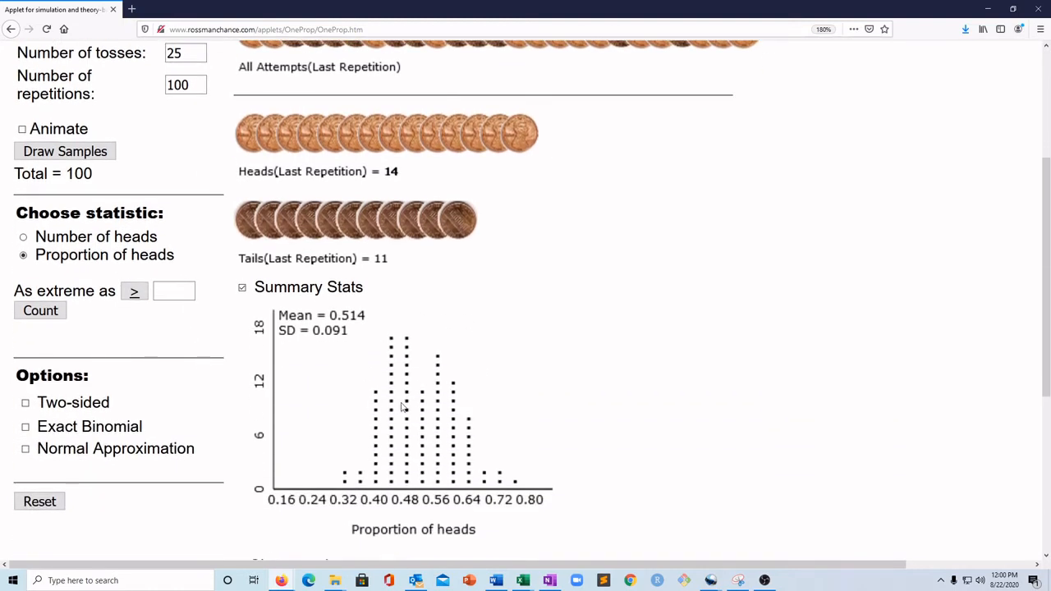
pyautogui.moveTo(450, 395)
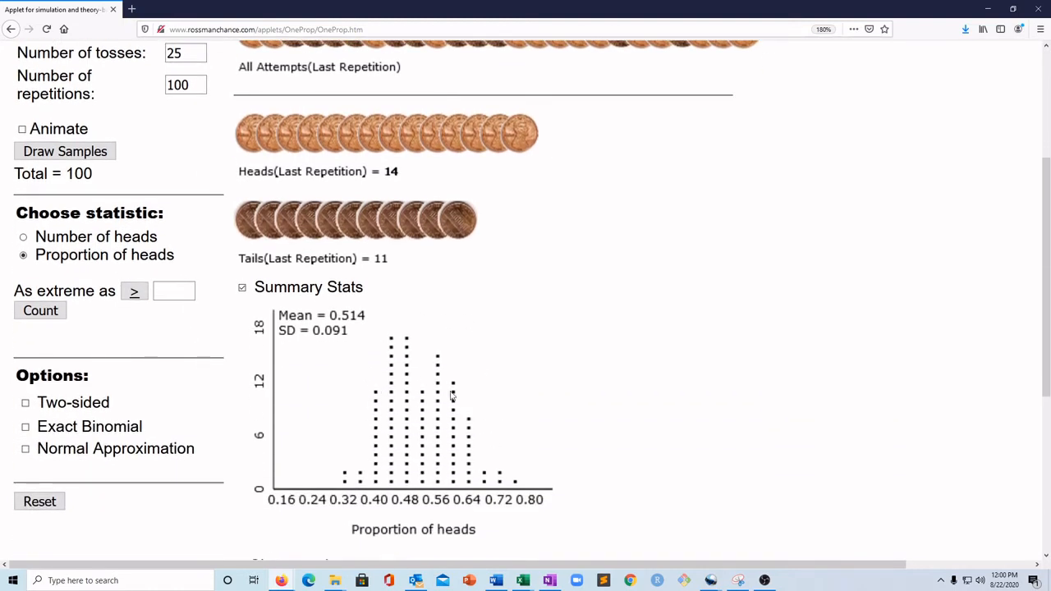
pyautogui.moveTo(432, 423)
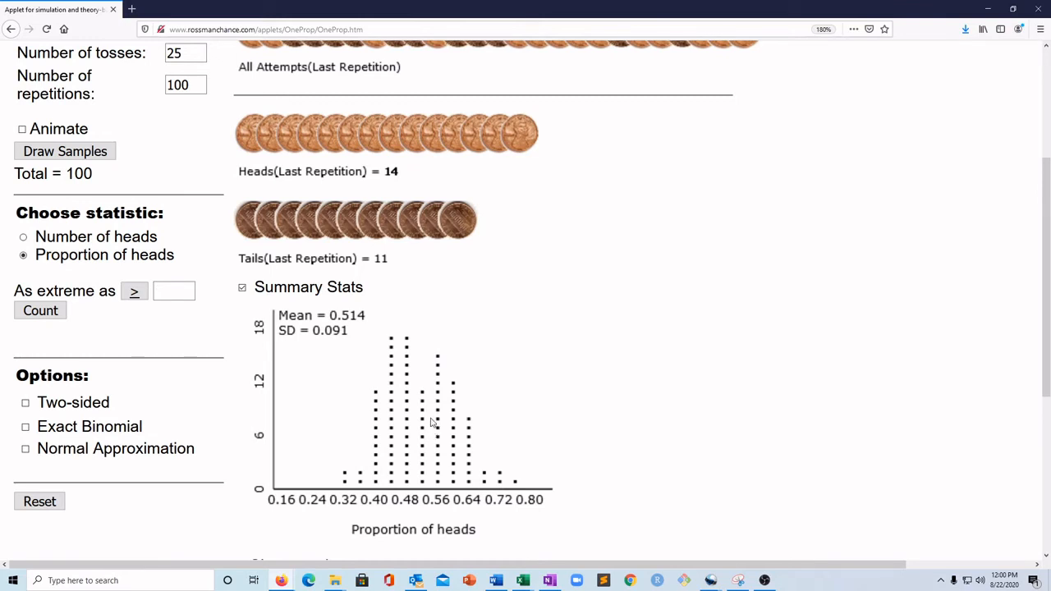
pyautogui.moveTo(408, 401)
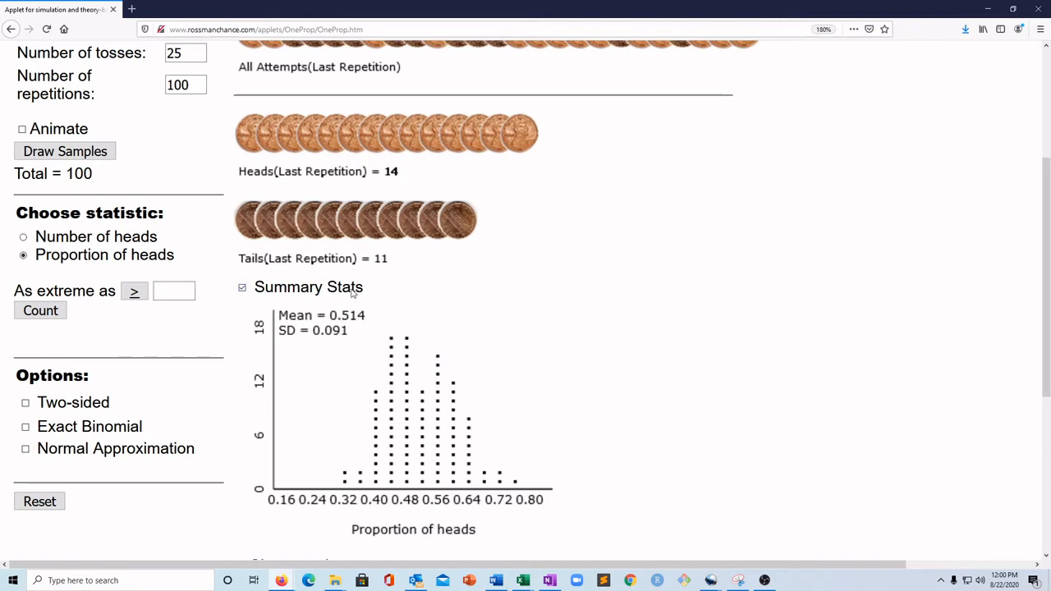
pyautogui.moveTo(404, 466)
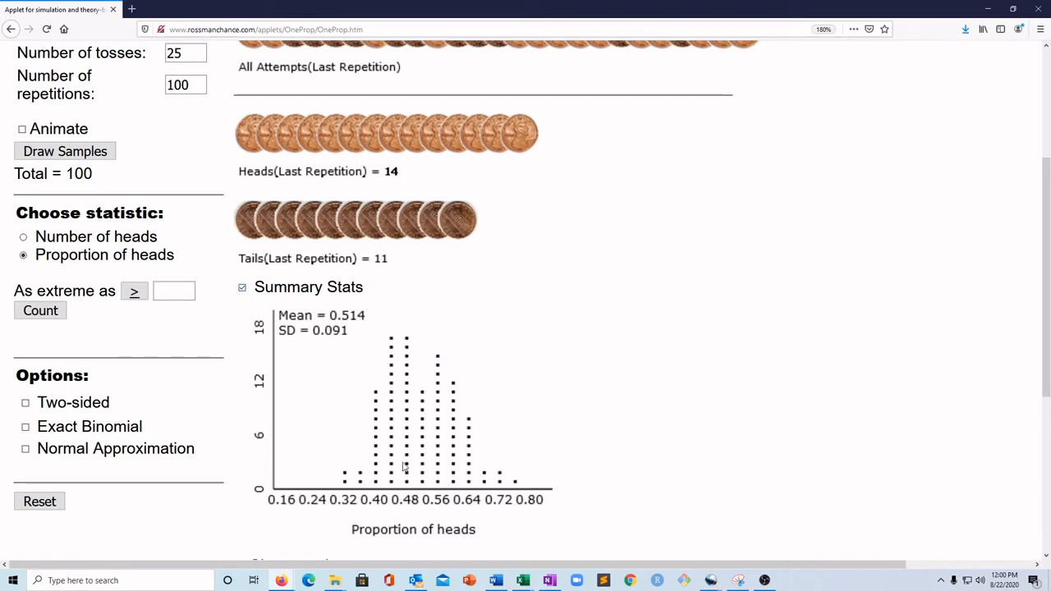
pyautogui.moveTo(414, 488)
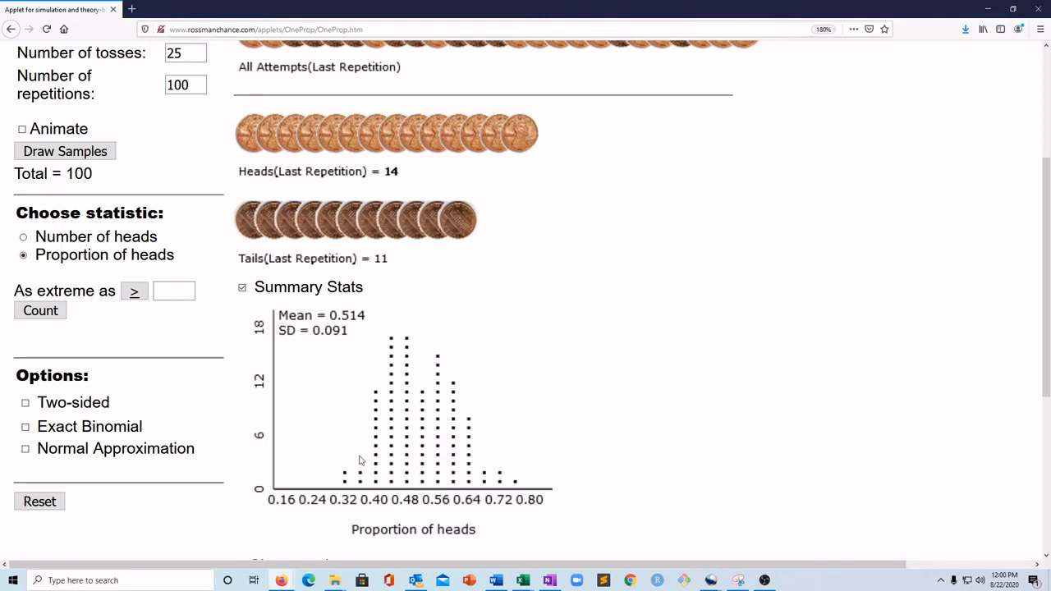
pyautogui.moveTo(474, 412)
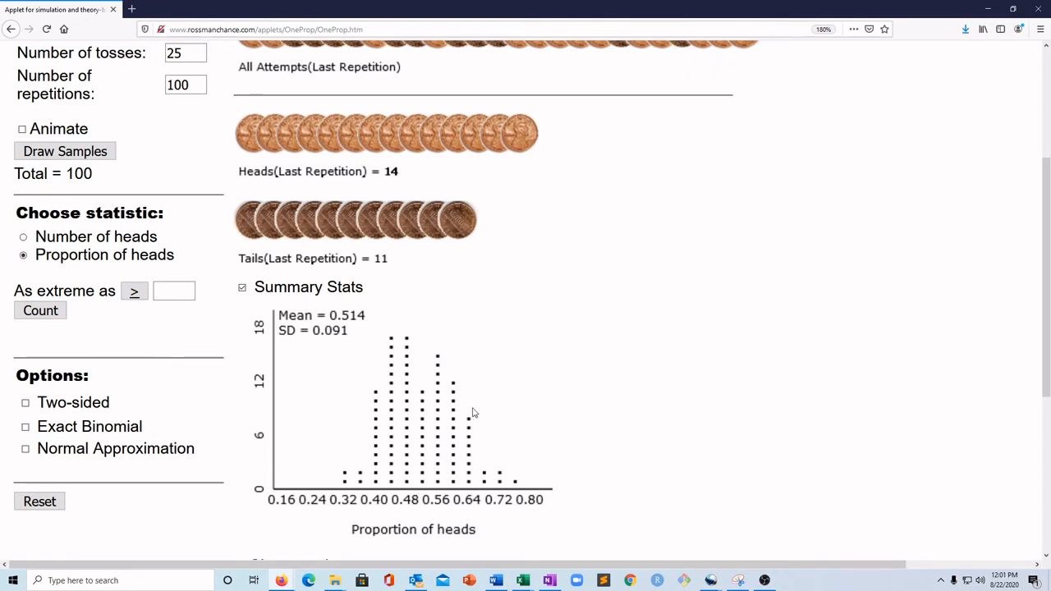
pyautogui.moveTo(487, 418)
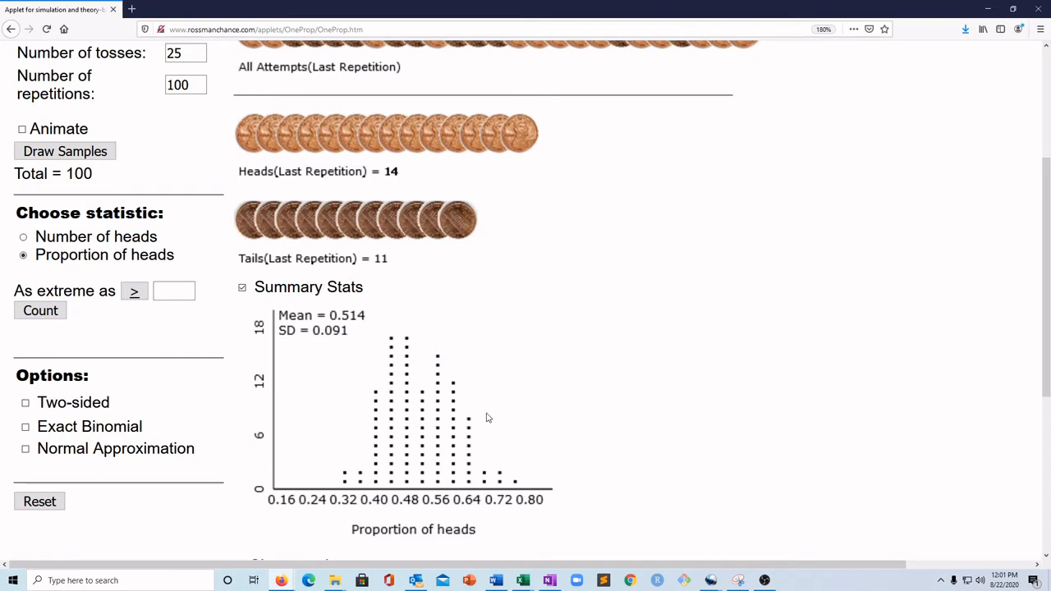
# - Replace the 0.5 probability of success with 0.333
pyautogui.scroll(3)
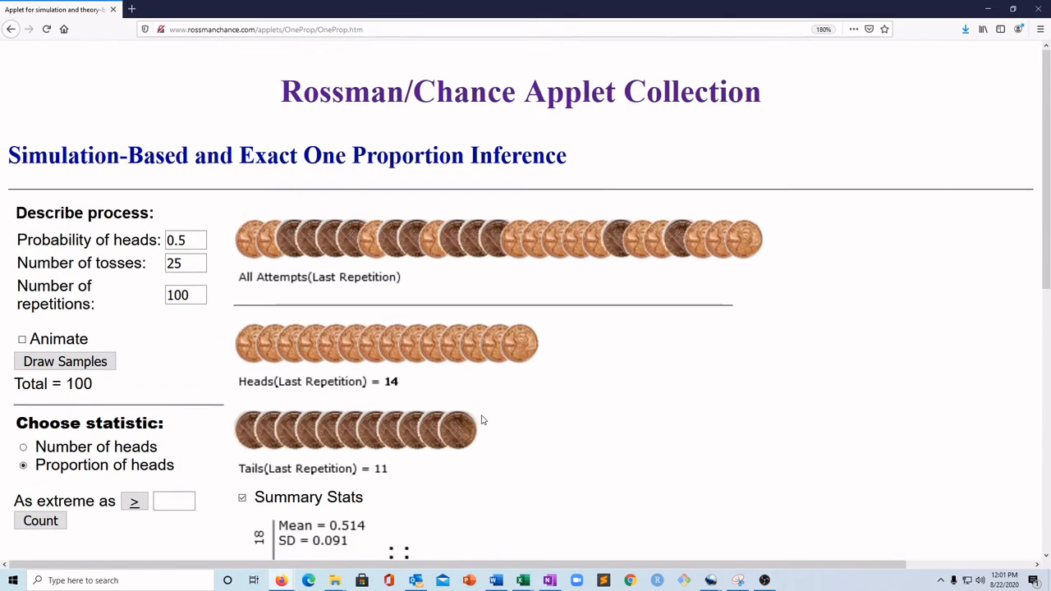
pyautogui.click(185, 239)
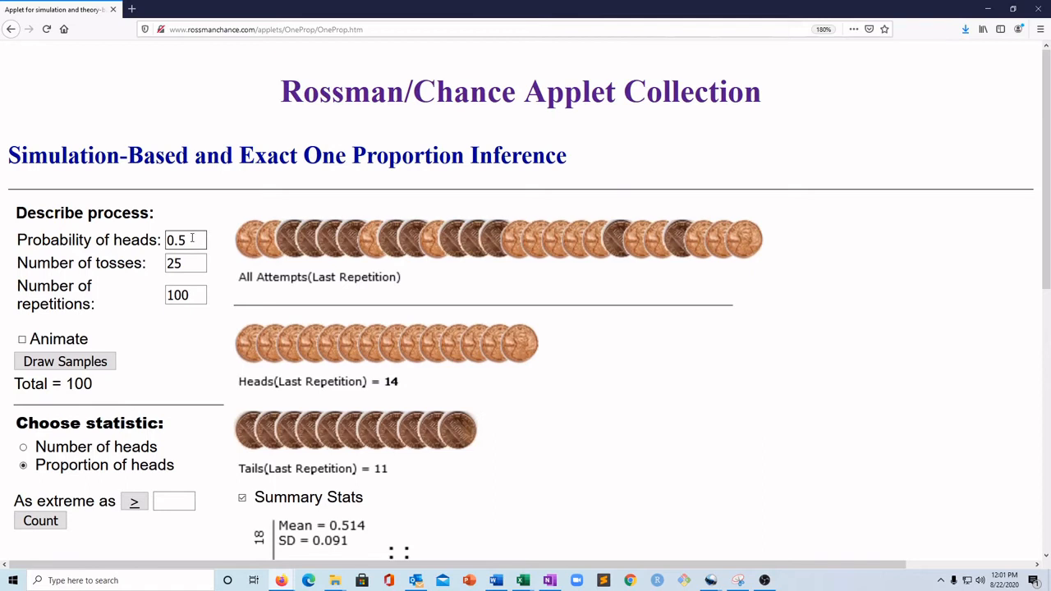
pyautogui.click(185, 239)
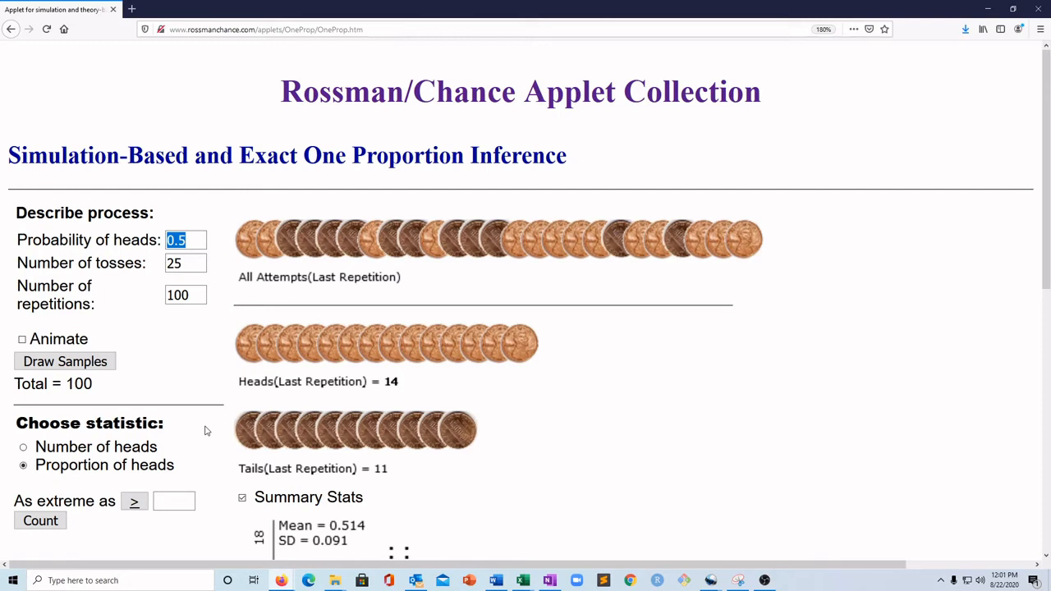
pyautogui.write('0.333')
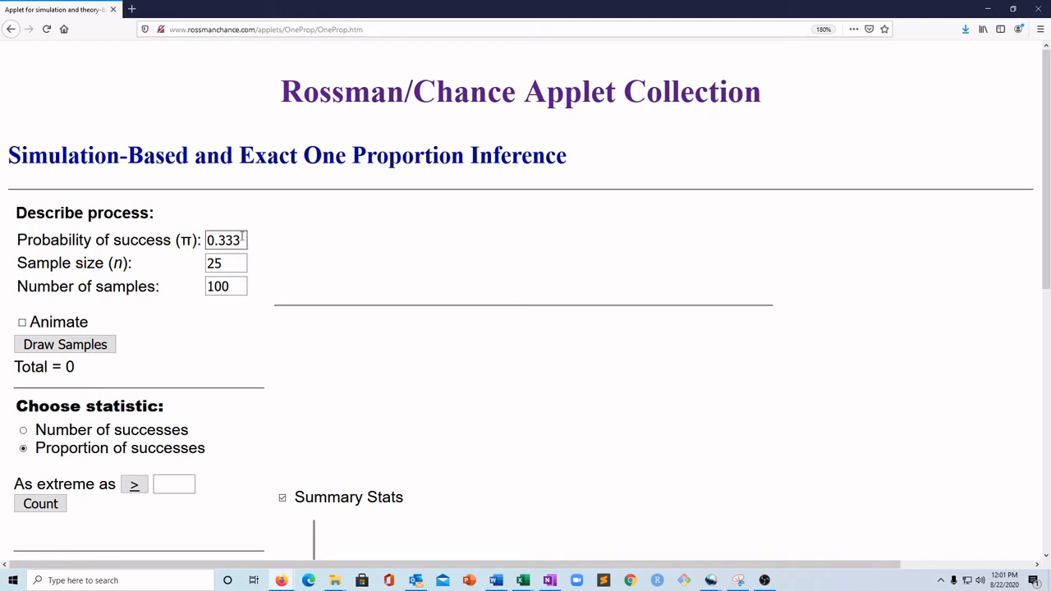
pyautogui.moveTo(201, 228)
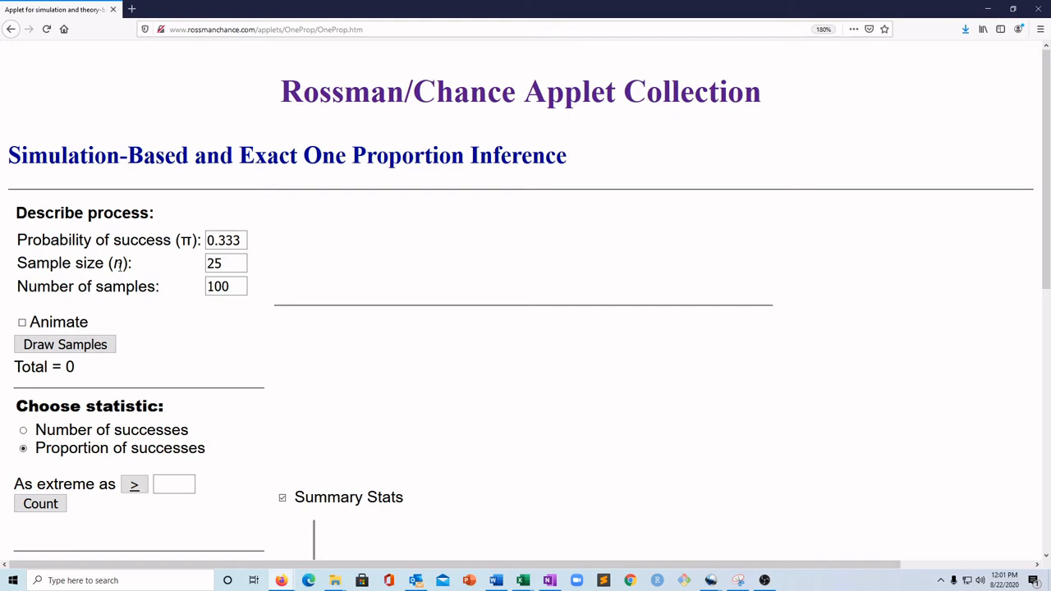
pyautogui.moveTo(138, 259)
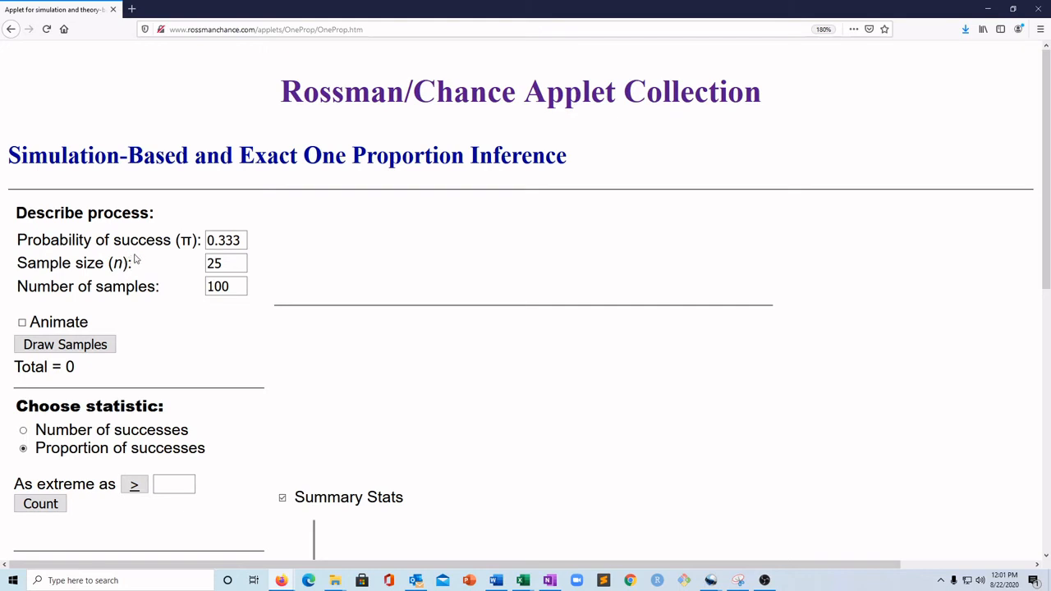
pyautogui.moveTo(162, 285)
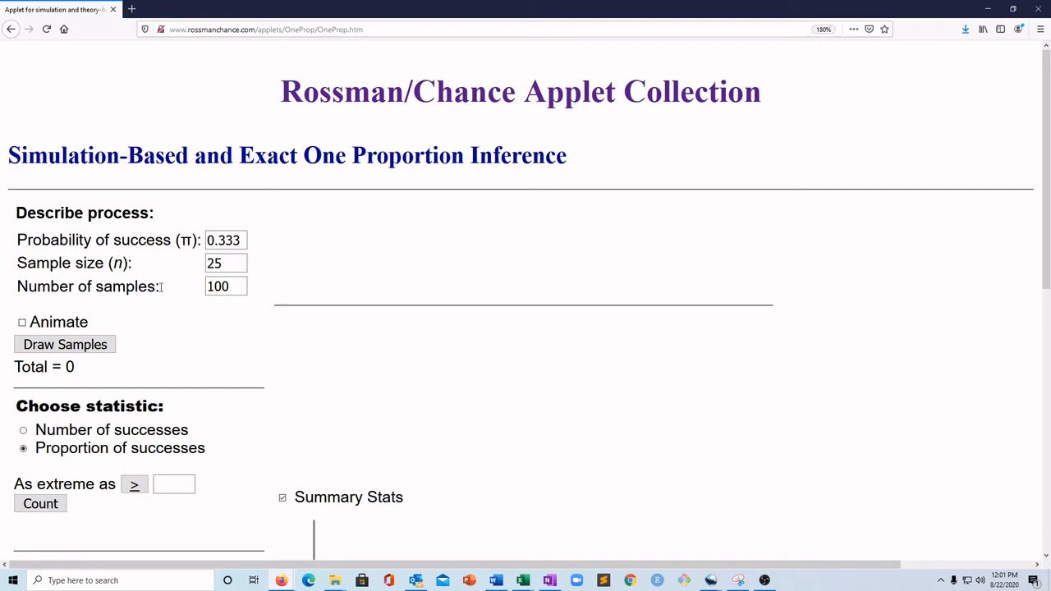
pyautogui.moveTo(222, 273)
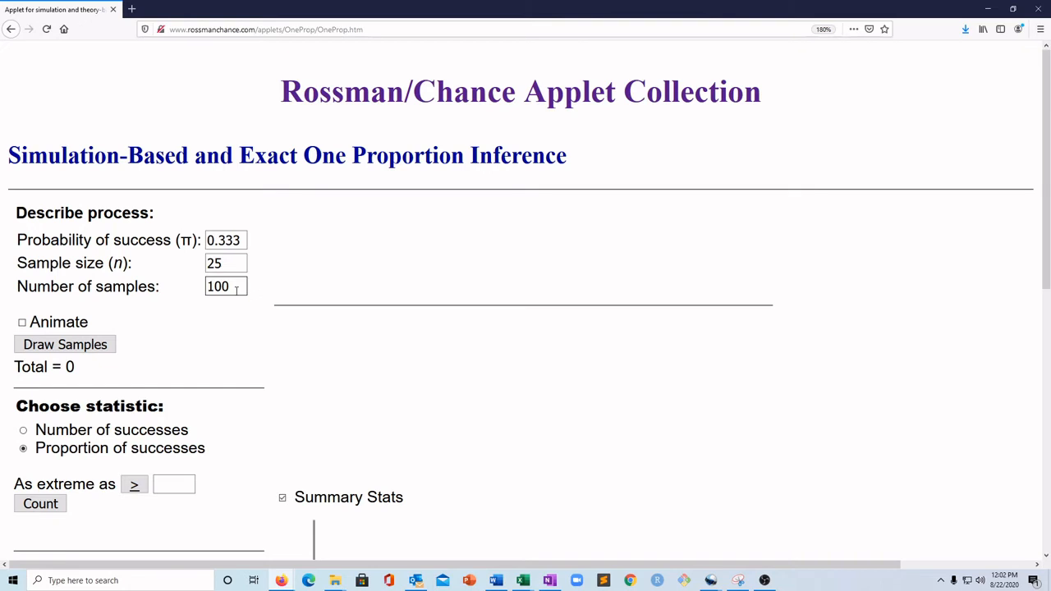
pyautogui.moveTo(193, 289)
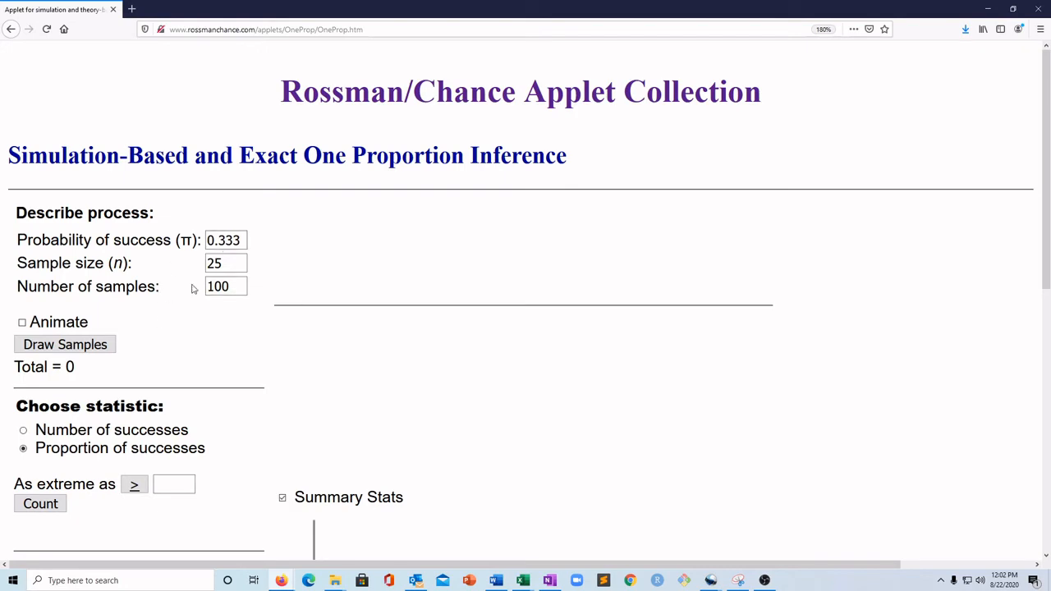
# - Draw 100 samples, view the proportion dotplot (mean 0.330, SD 0.110), and launch Snipping Tool
pyautogui.click(65, 344)
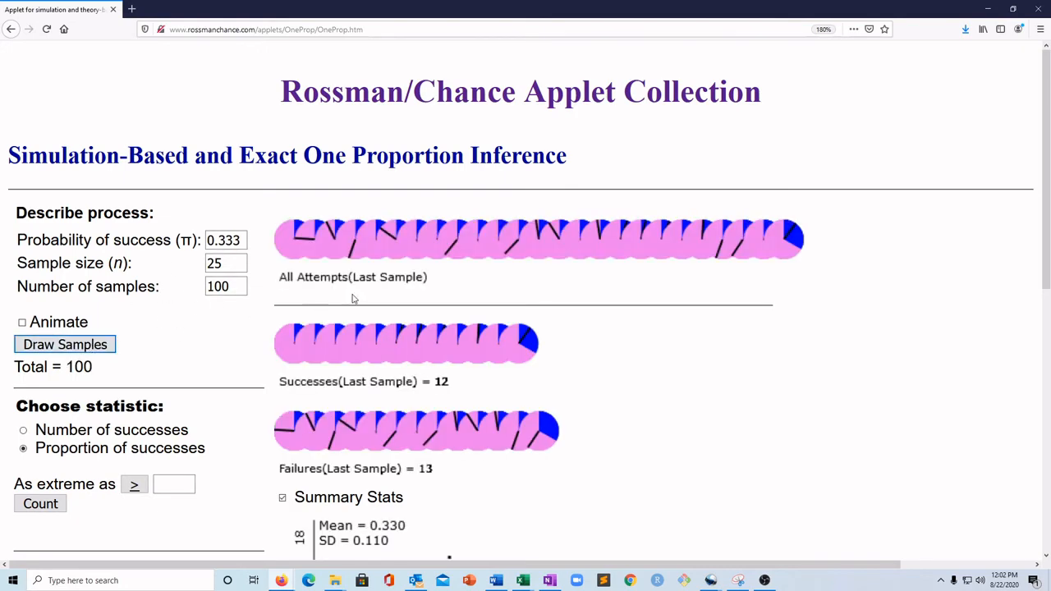
pyautogui.scroll(-3)
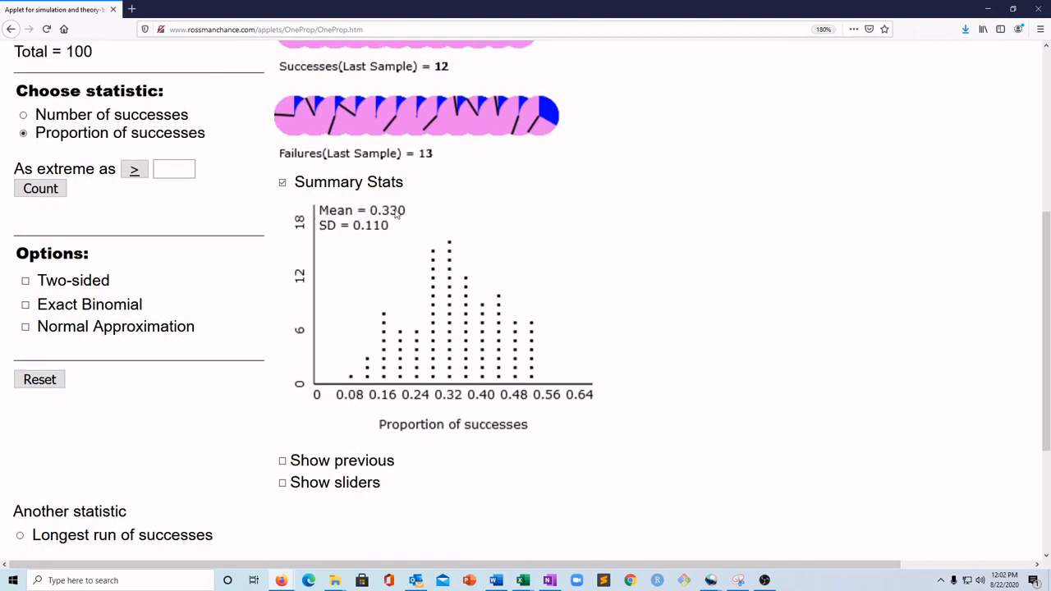
pyautogui.moveTo(394, 224)
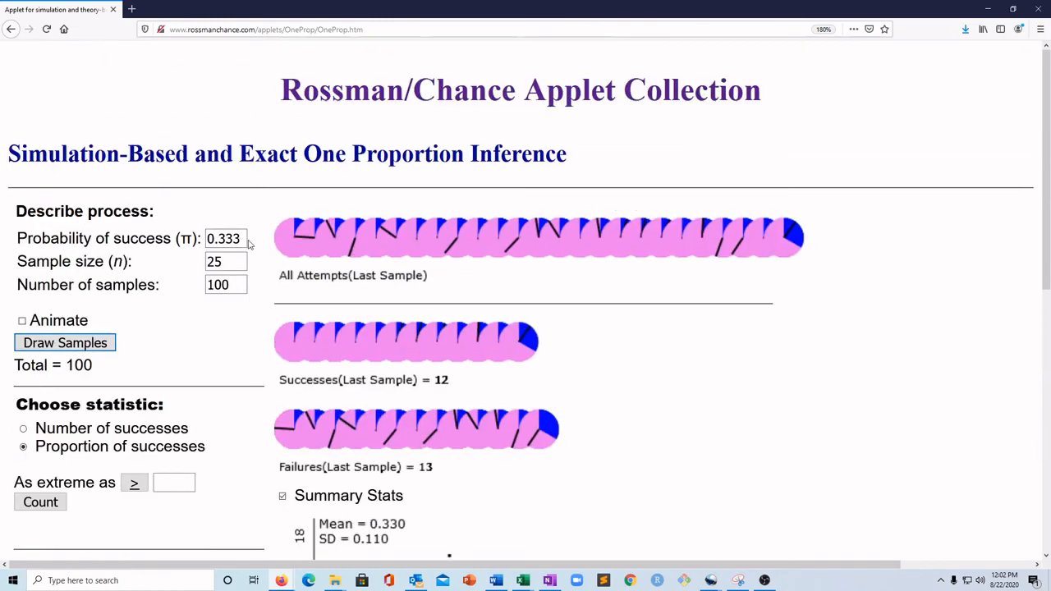
pyautogui.scroll(-3)
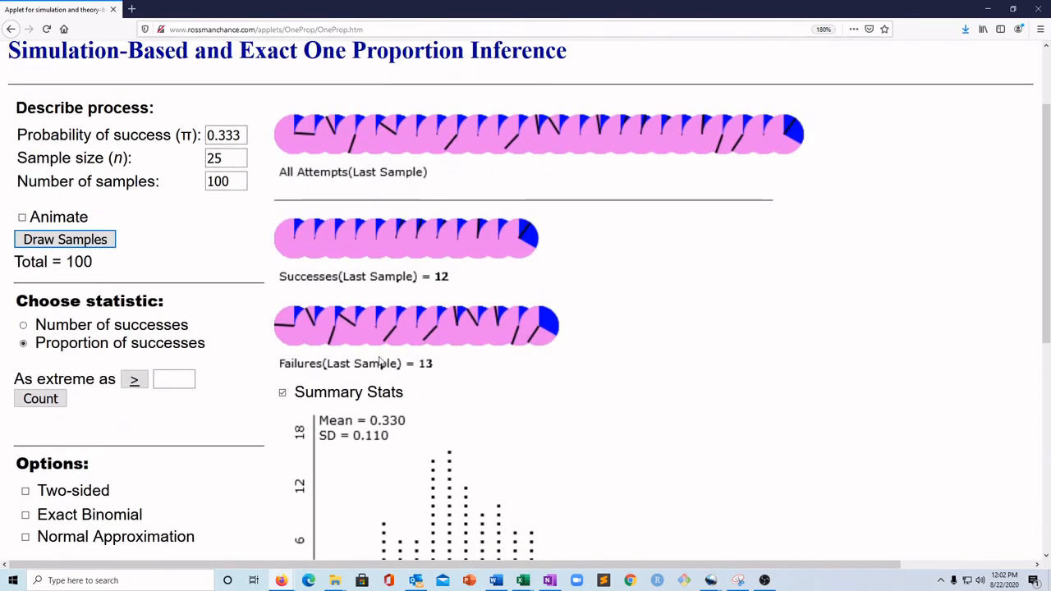
pyautogui.scroll(-3)
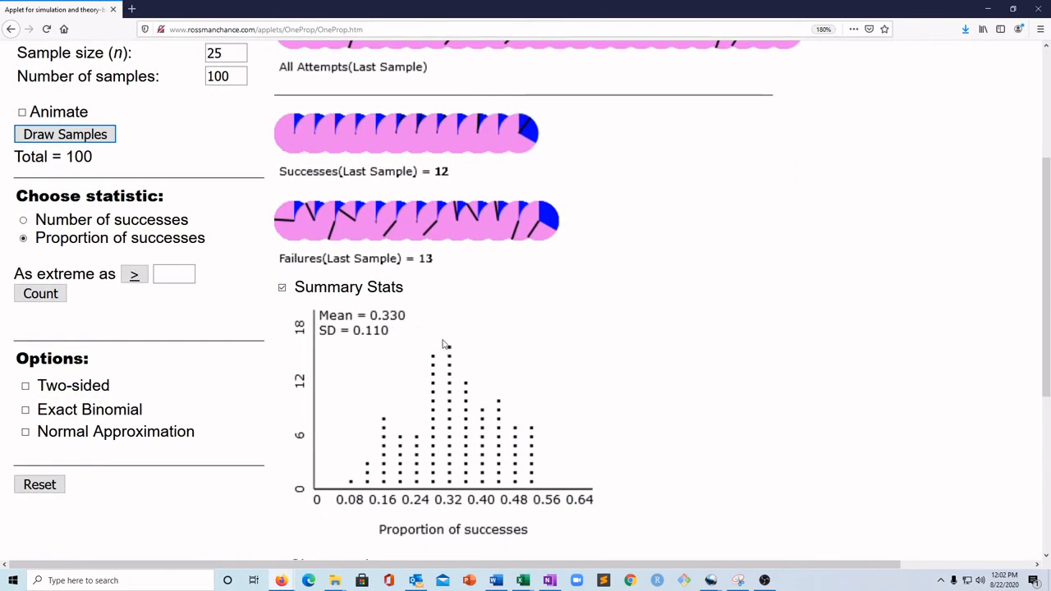
pyautogui.moveTo(563, 489)
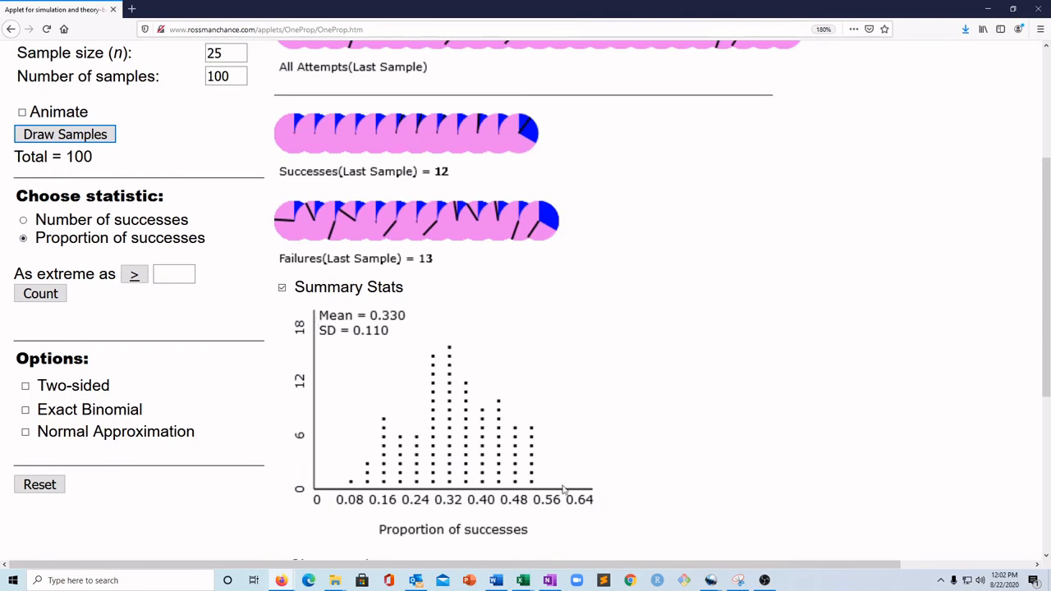
pyautogui.moveTo(454, 424)
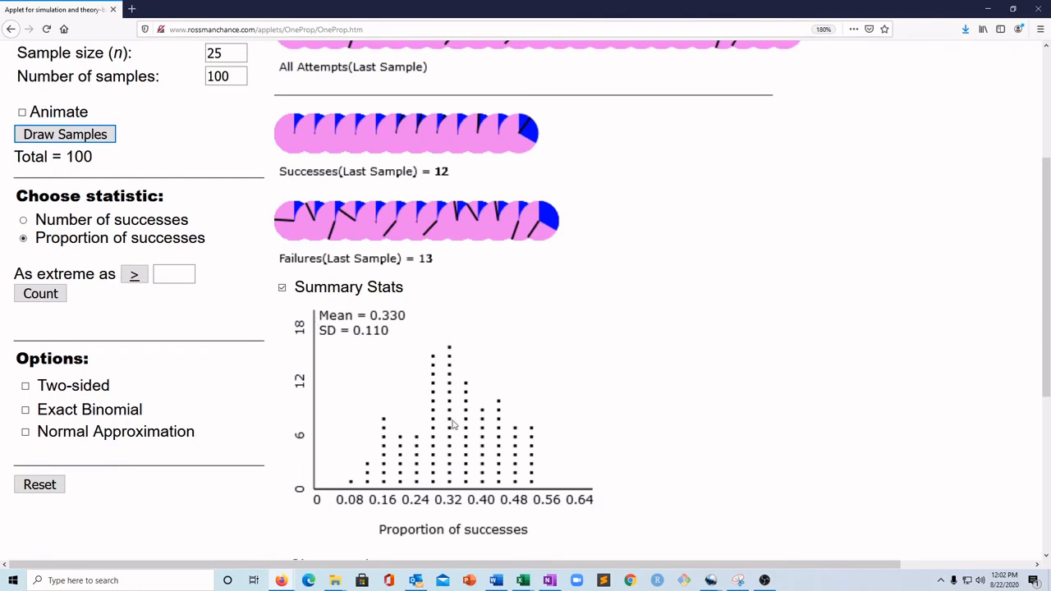
pyautogui.moveTo(450, 424)
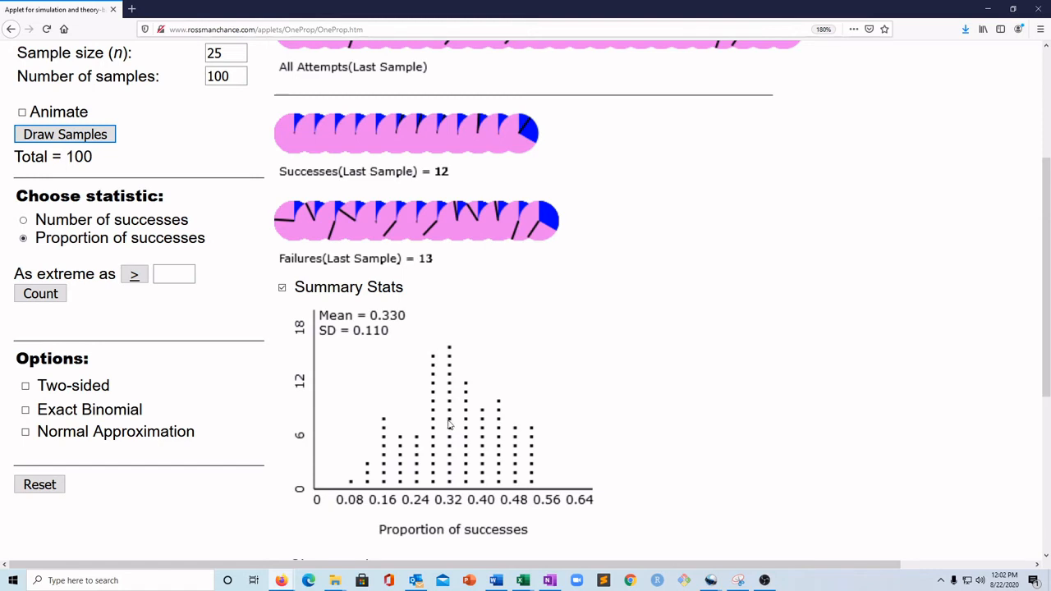
pyautogui.moveTo(472, 481)
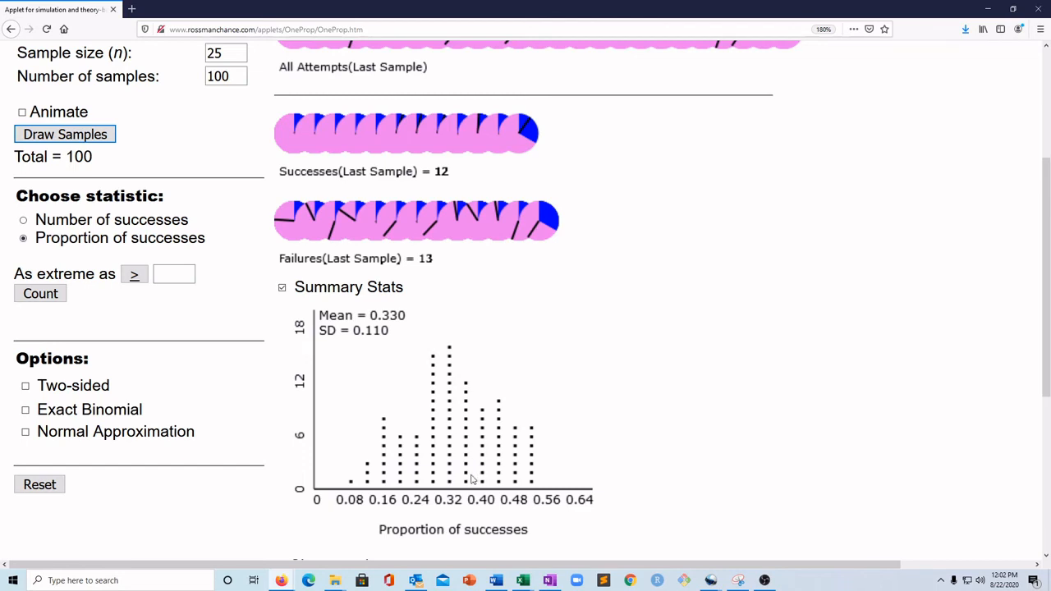
pyautogui.moveTo(731, 524)
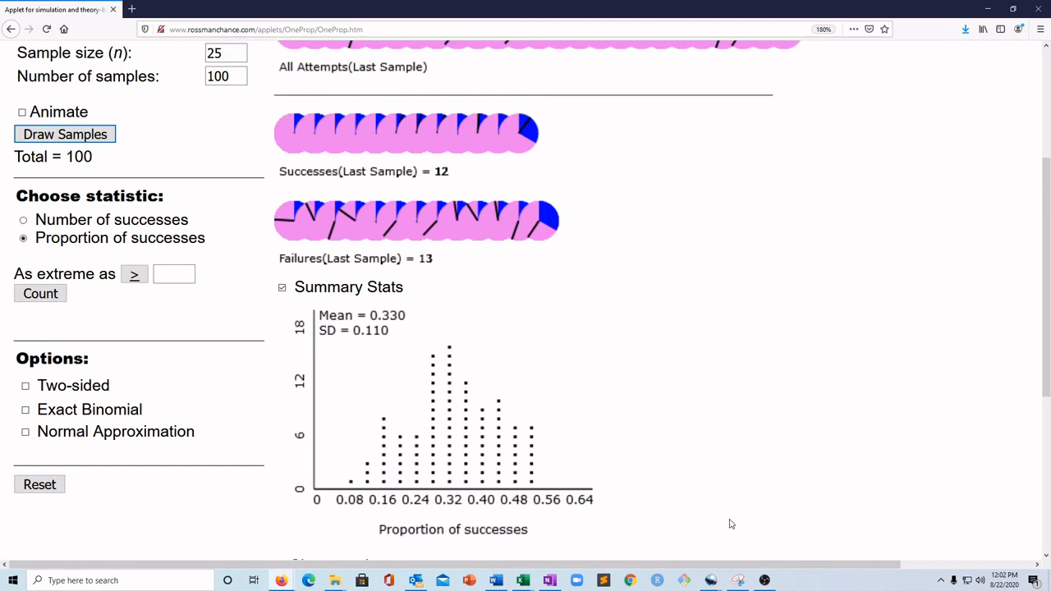
pyautogui.moveTo(805, 559)
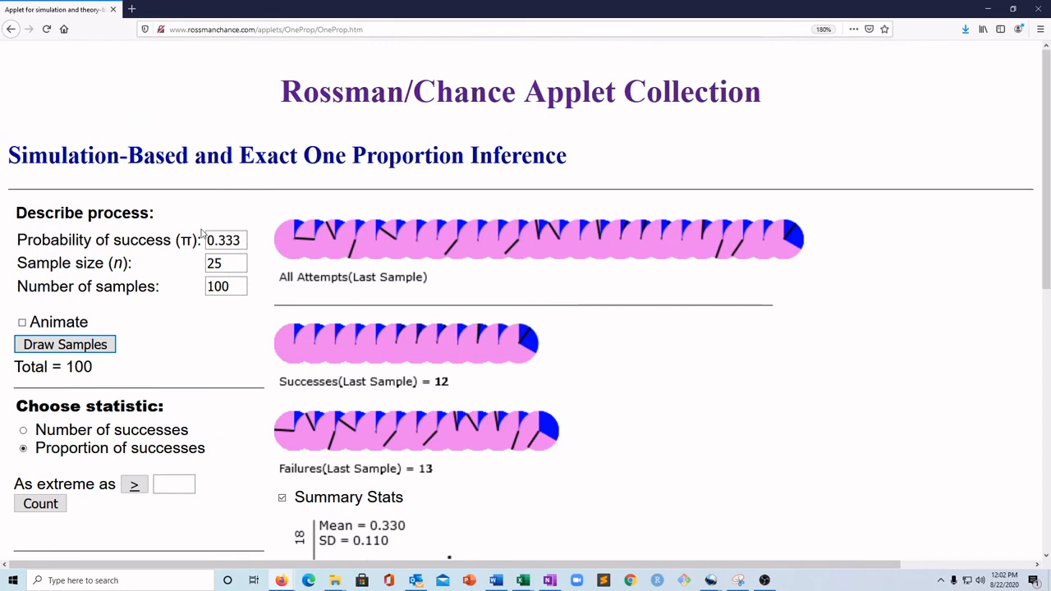
pyautogui.scroll(-3)
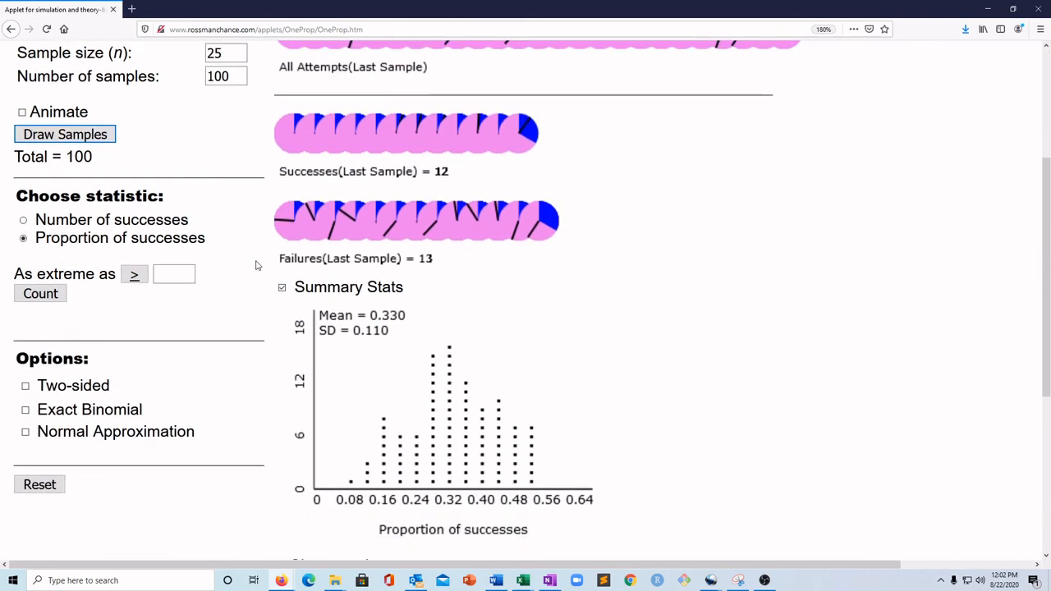
pyautogui.moveTo(729, 564)
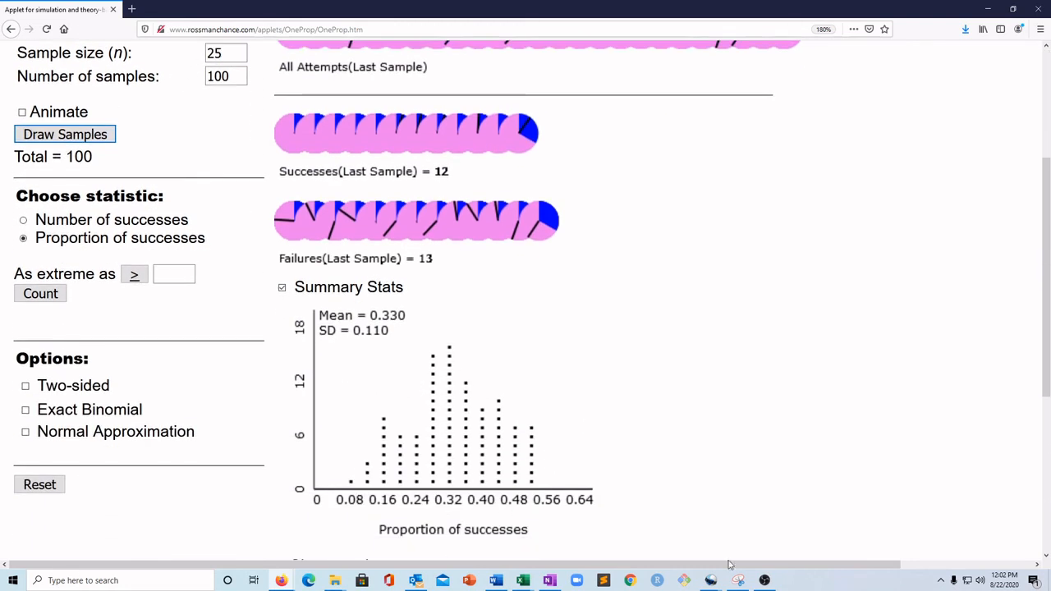
pyautogui.click(734, 579)
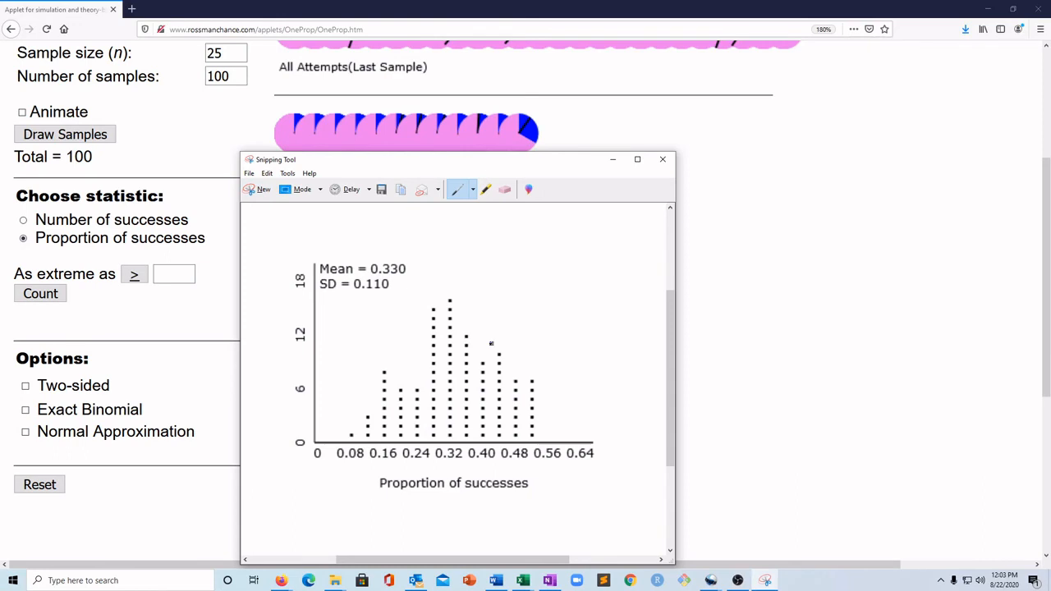
pyautogui.moveTo(562, 358)
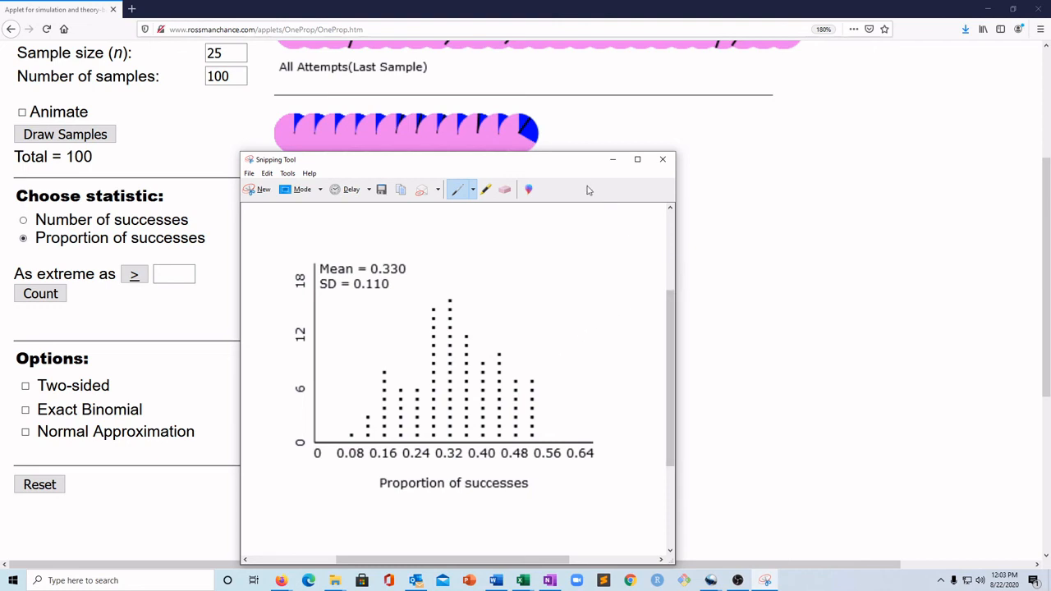
pyautogui.moveTo(573, 159)
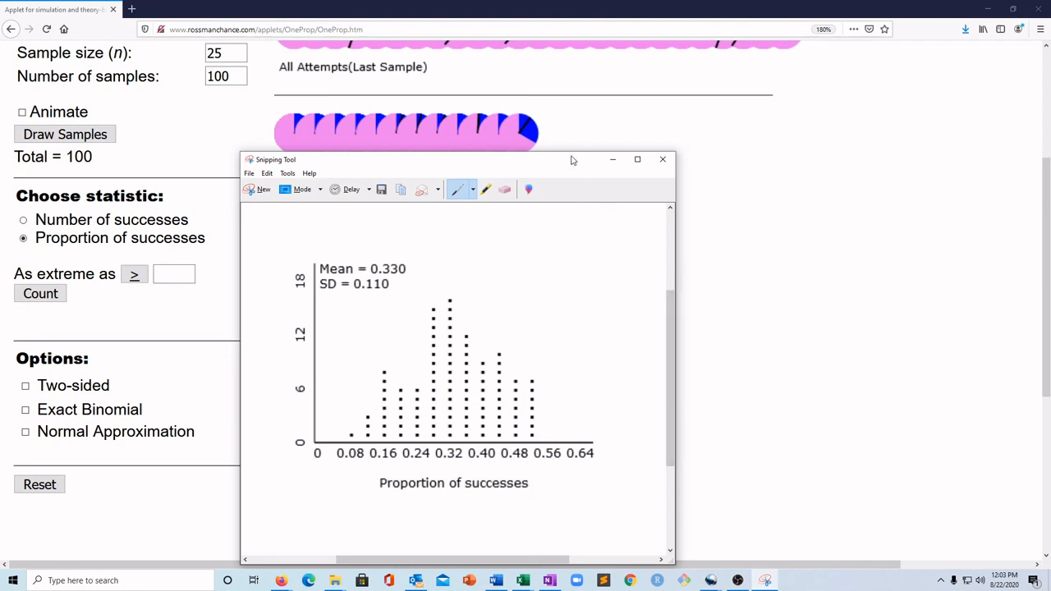
pyautogui.moveTo(575, 165)
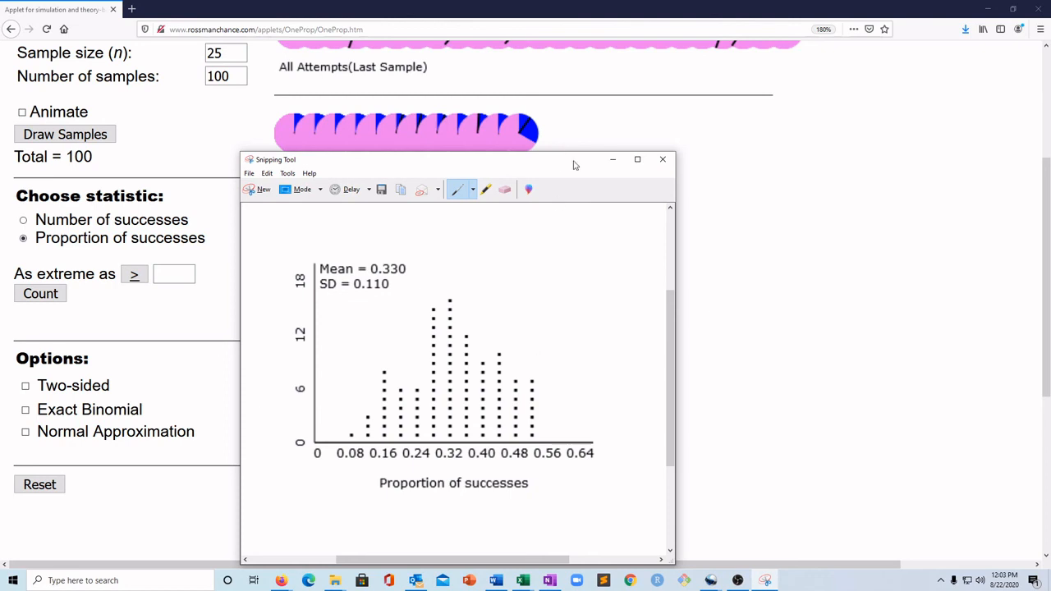
# - Snip the input settings: probability 0.333, sample size 25, 100 samples
pyautogui.moveTo(575, 159); pyautogui.dragTo(634, 171)
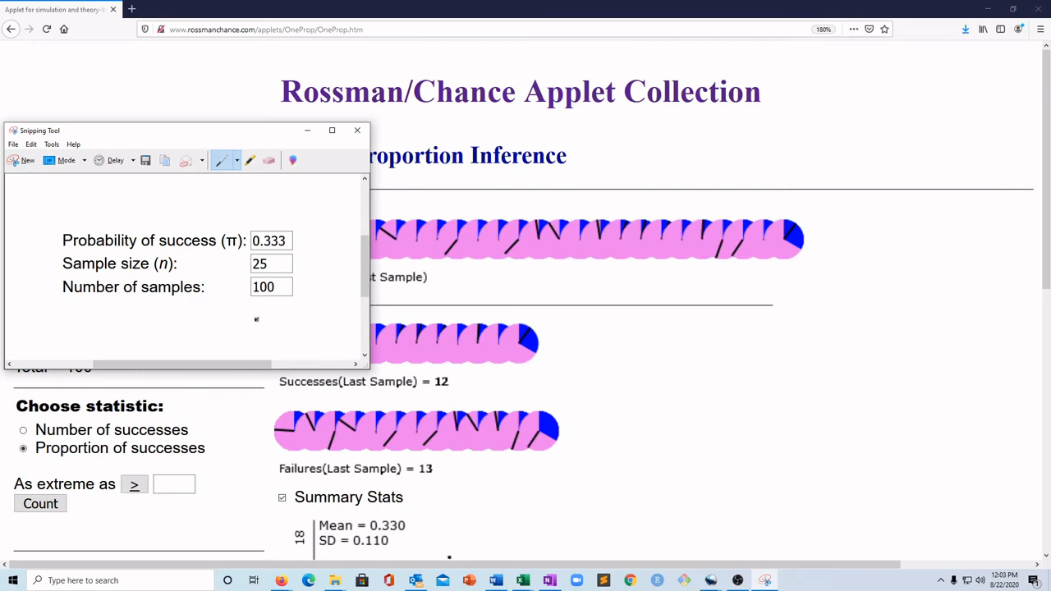
pyautogui.moveTo(257, 131)
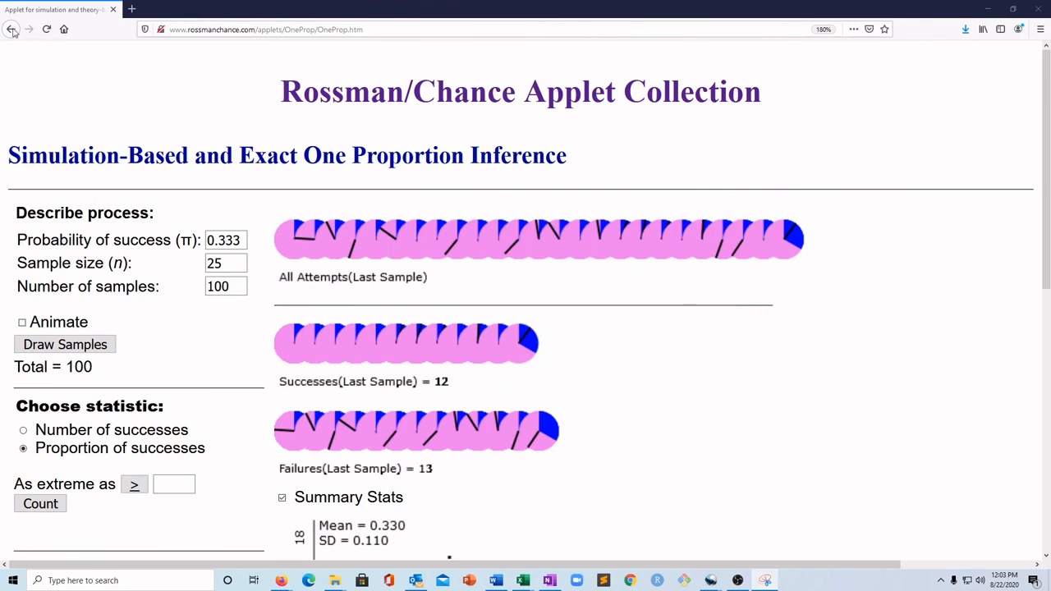
# - Return to the applet index and reopen One Proportion Inference at its default settings
pyautogui.click(11, 32)
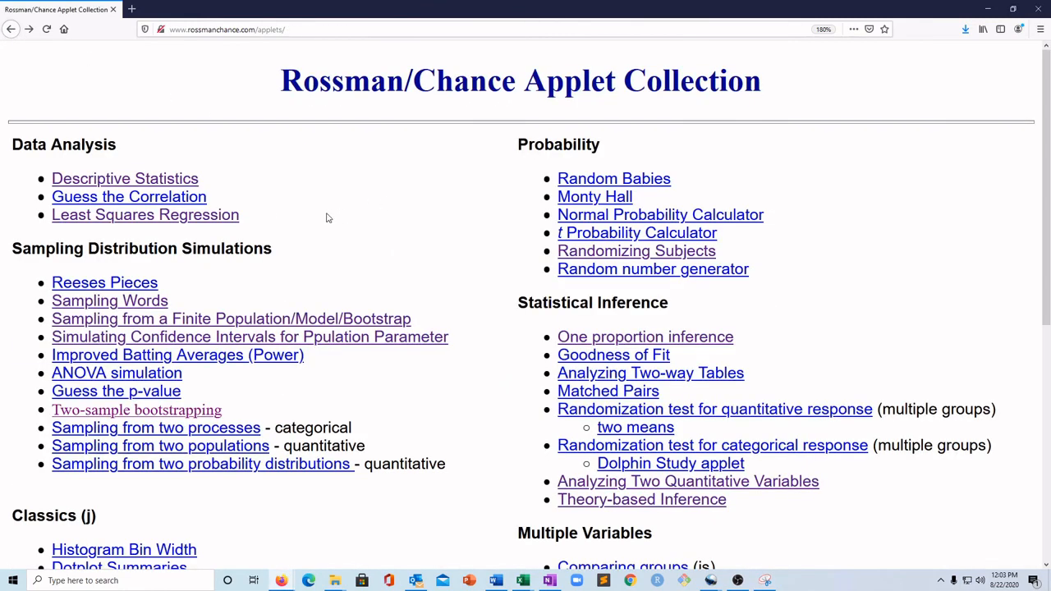
pyautogui.moveTo(322, 224)
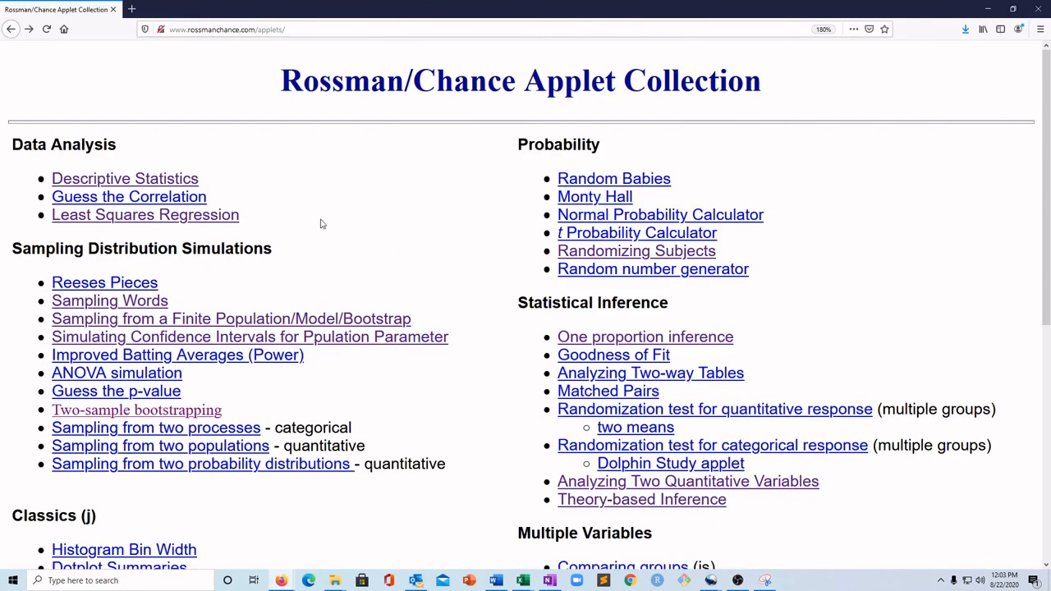
pyautogui.moveTo(265, 218)
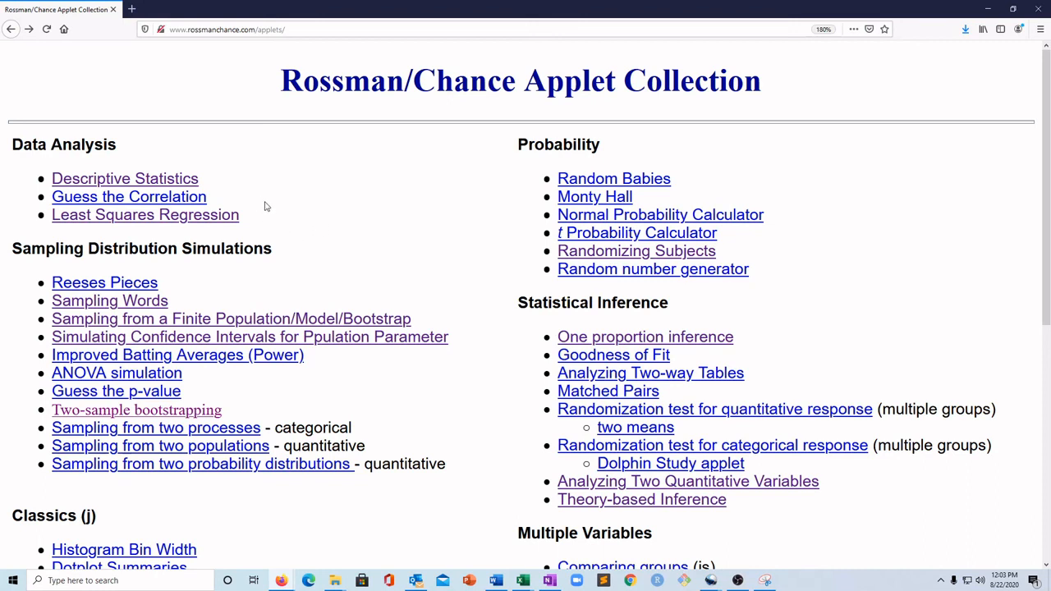
pyautogui.moveTo(336, 230)
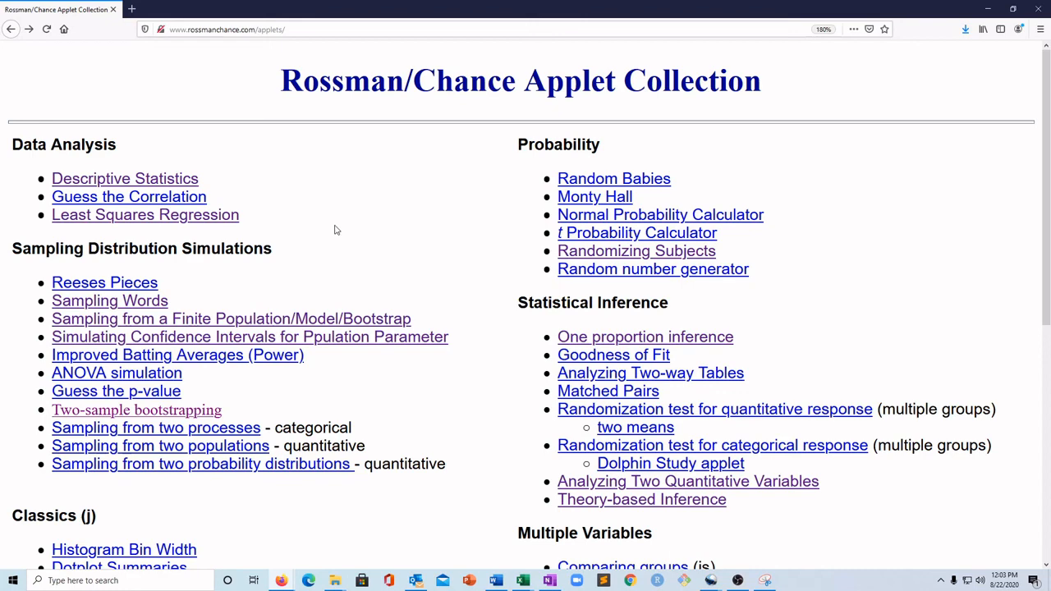
pyautogui.click(645, 337)
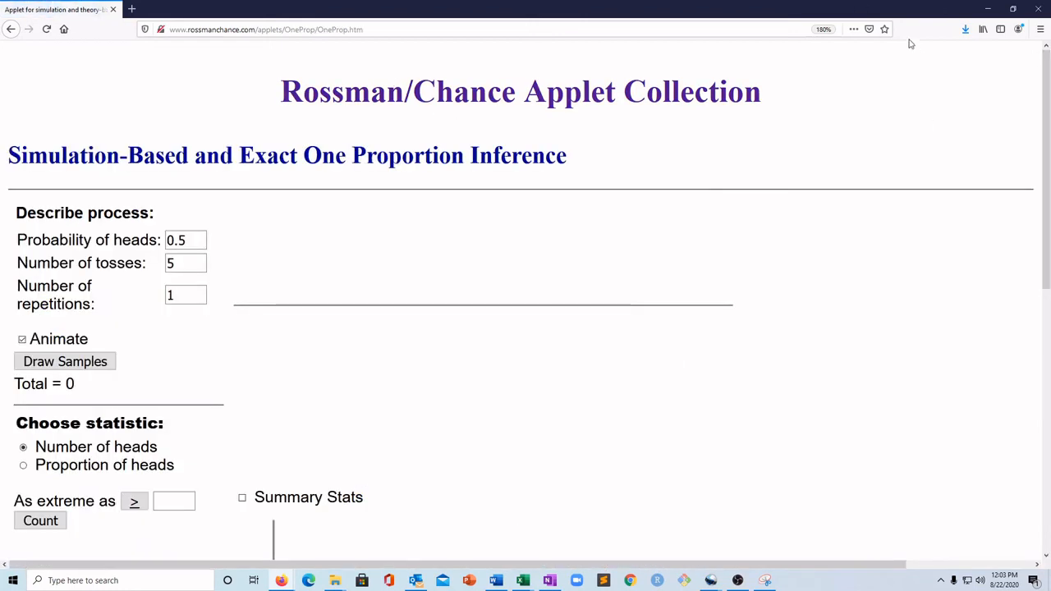
pyautogui.scroll(-3)
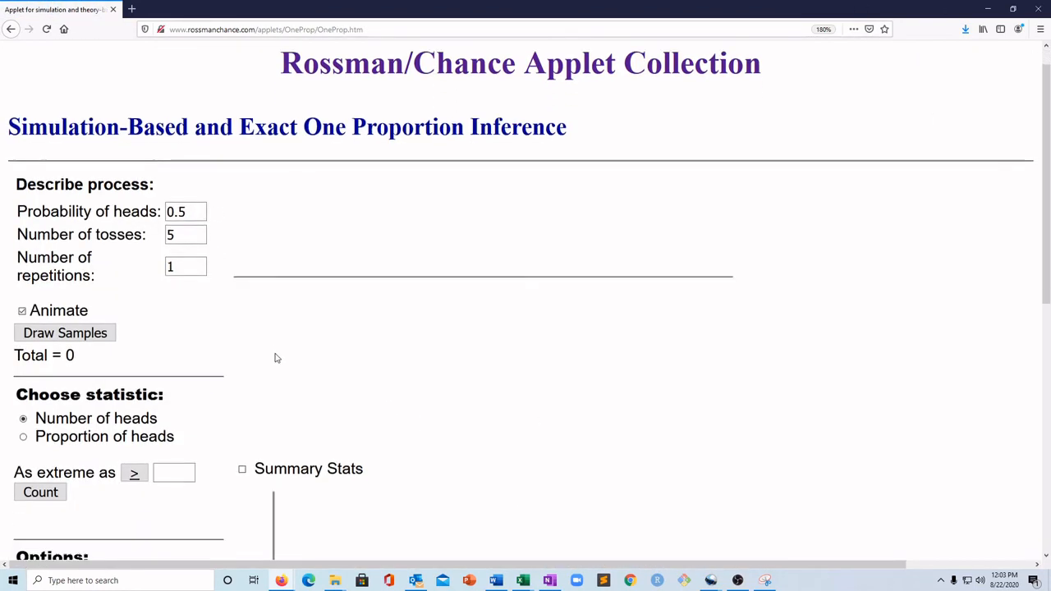